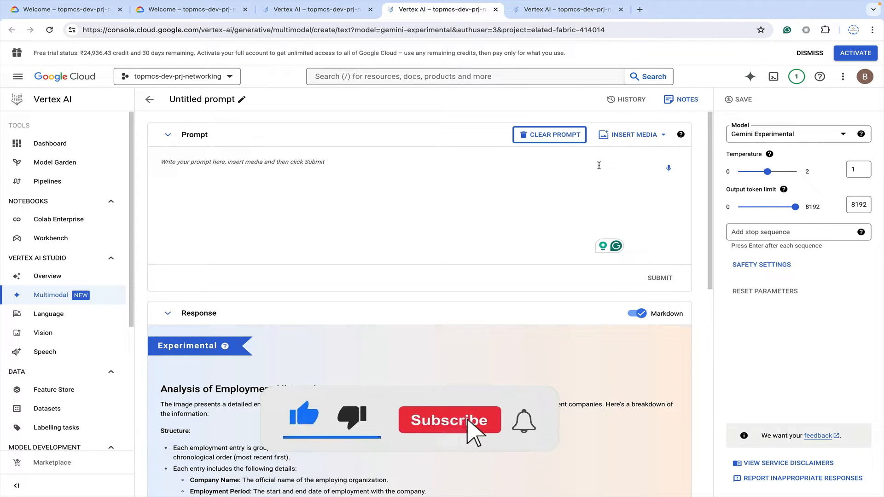
Switch to the browser tab holding the Google Cloud Next 24 prompt with an attached image
click(450, 420)
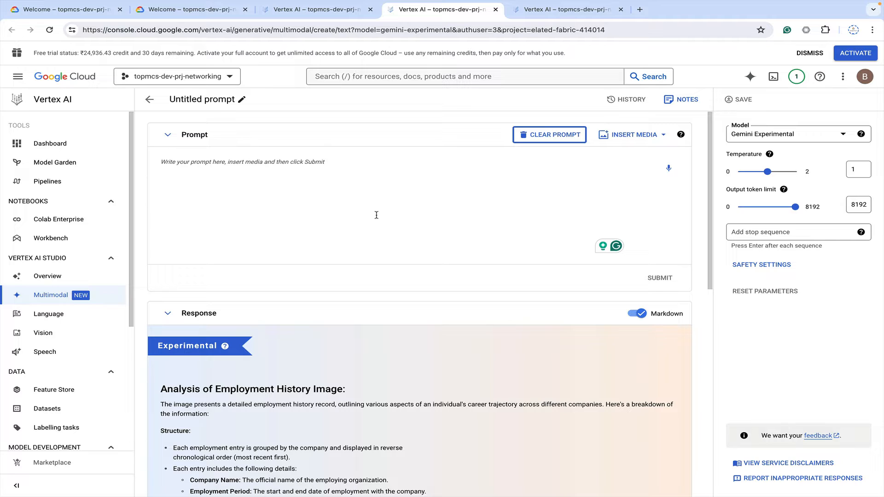
click(313, 9)
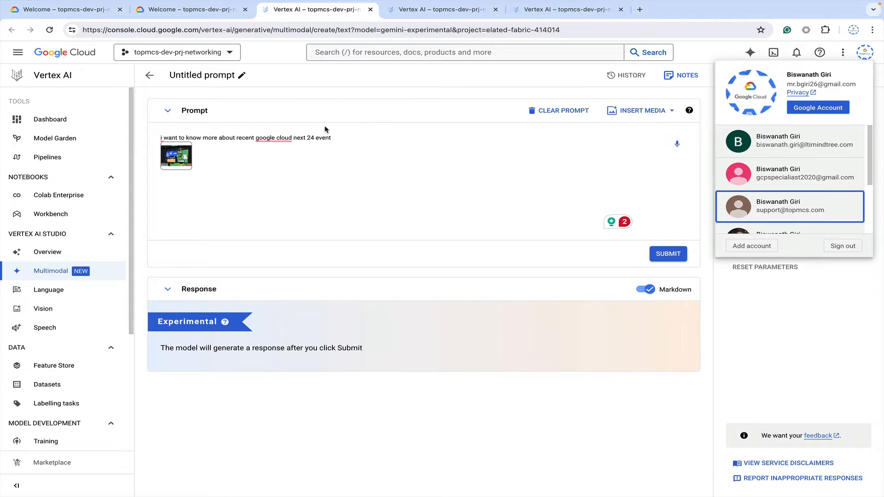
mouse_move(261, 51)
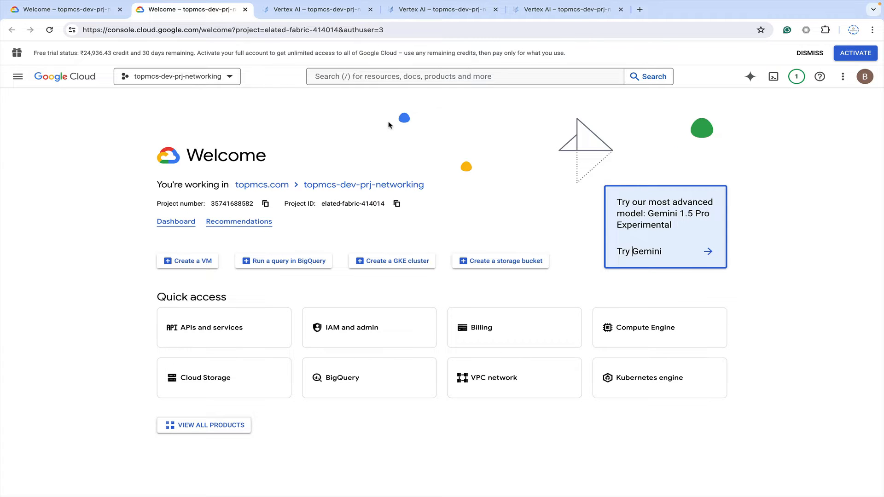
mouse_move(587, 210)
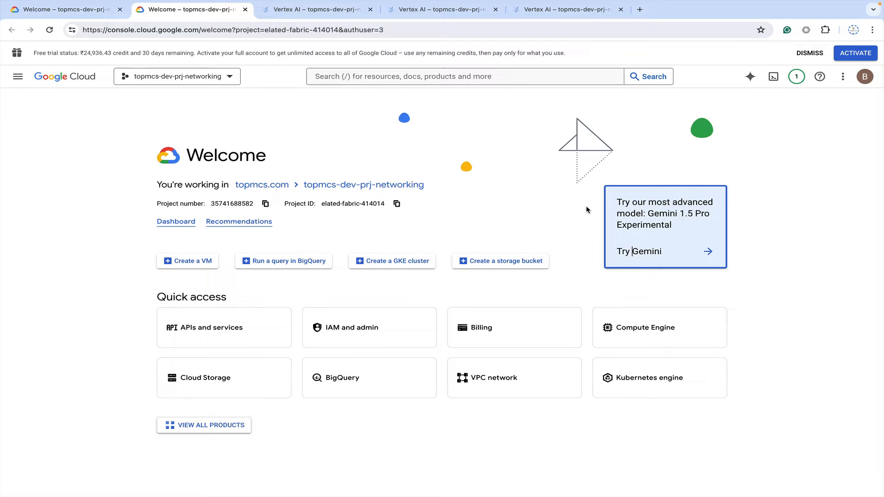
mouse_move(670, 207)
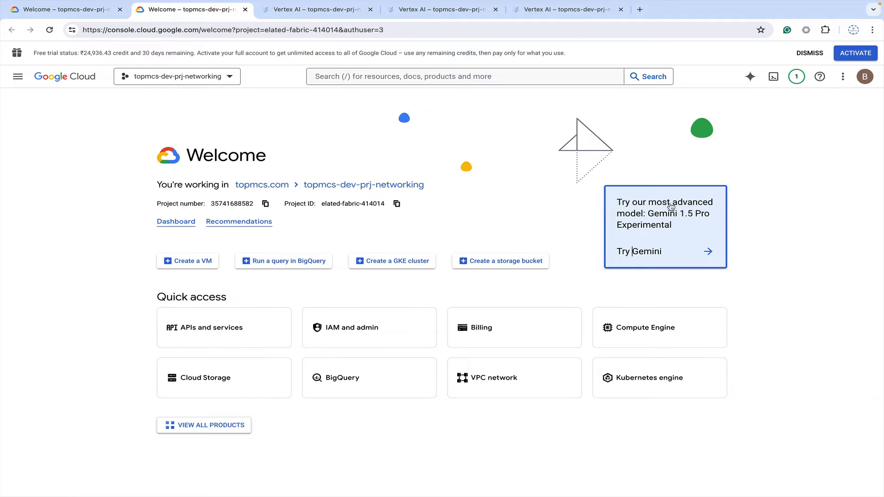
mouse_move(799, 221)
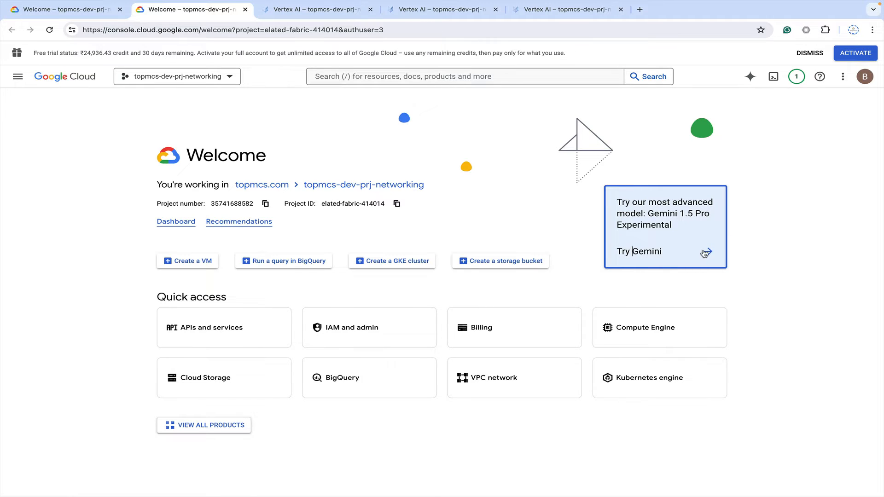
Launch Gemini 1.5 Pro Experimental from the Welcome page's Try Gemini card
click(638, 251)
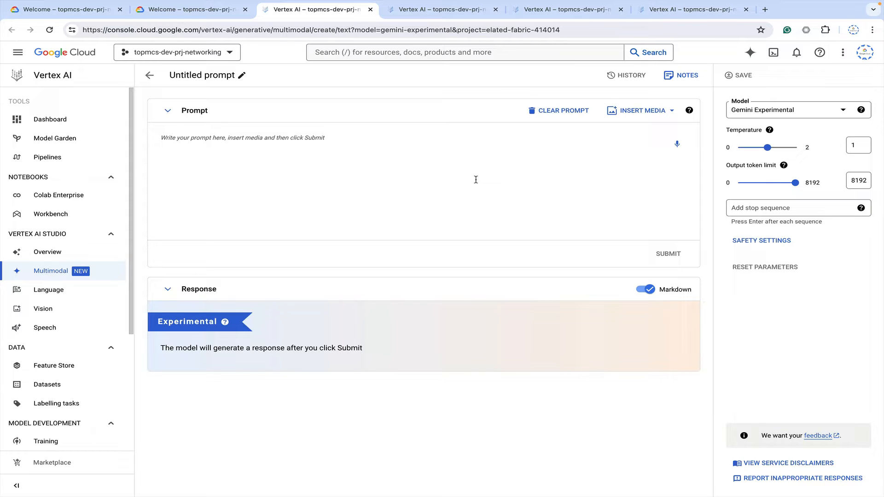
mouse_move(865, 53)
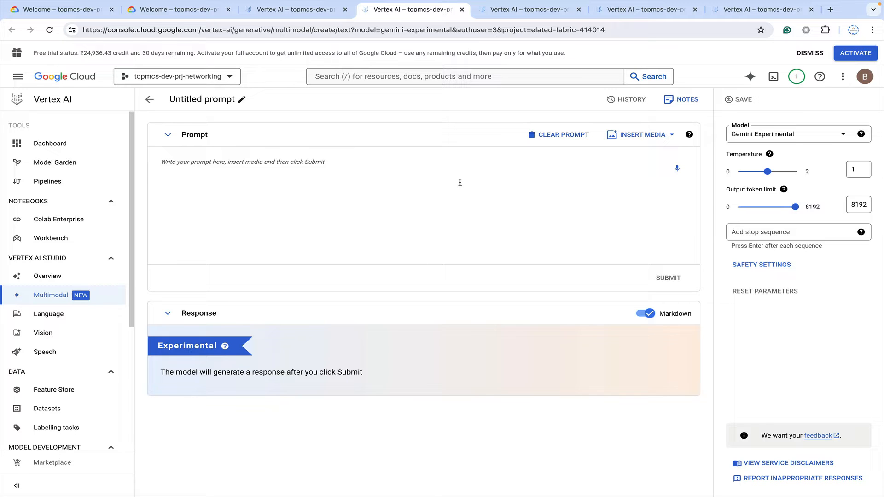
mouse_move(564, 169)
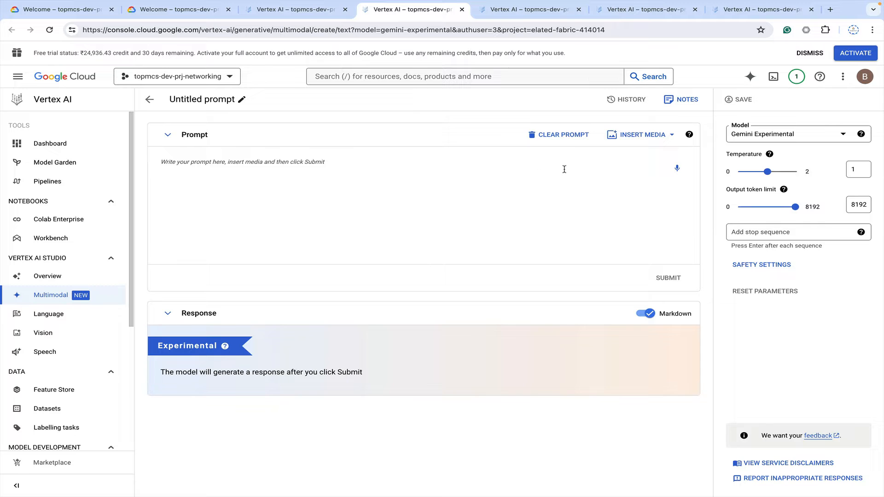
Upload 1689089401399.jpeg from the Desktop into the prompt via Insert Media
click(640, 135)
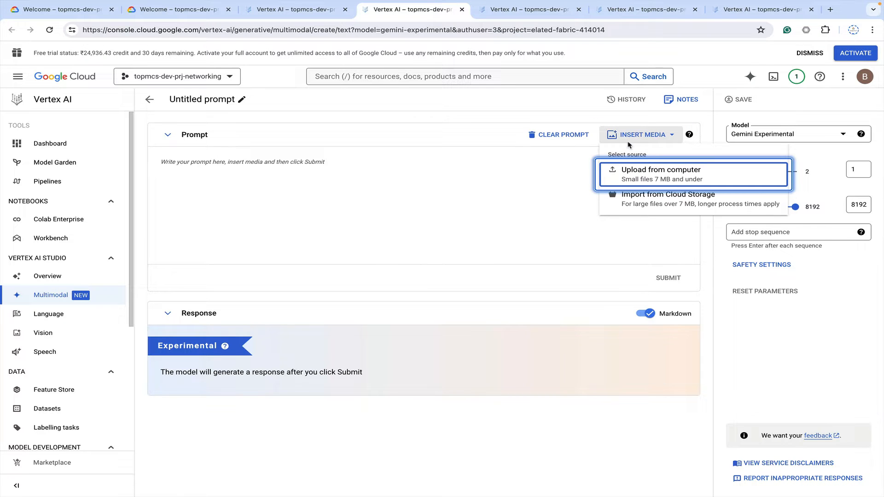
click(660, 170)
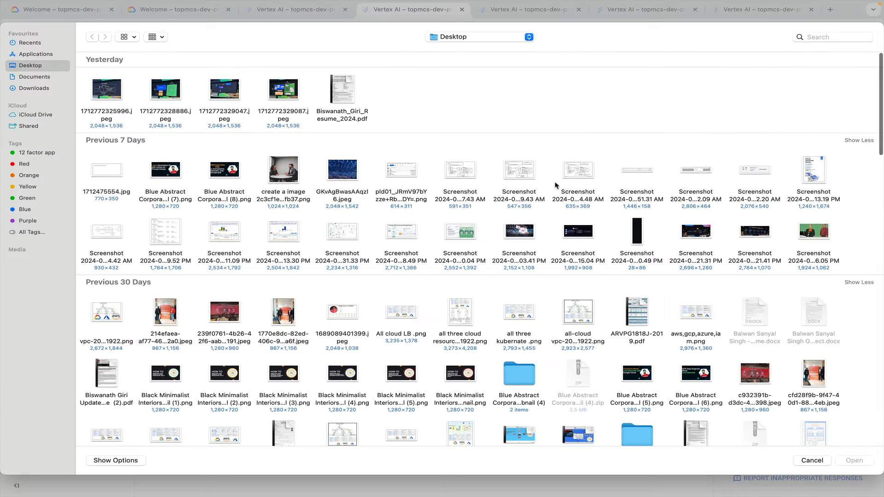
scroll(down, 3)
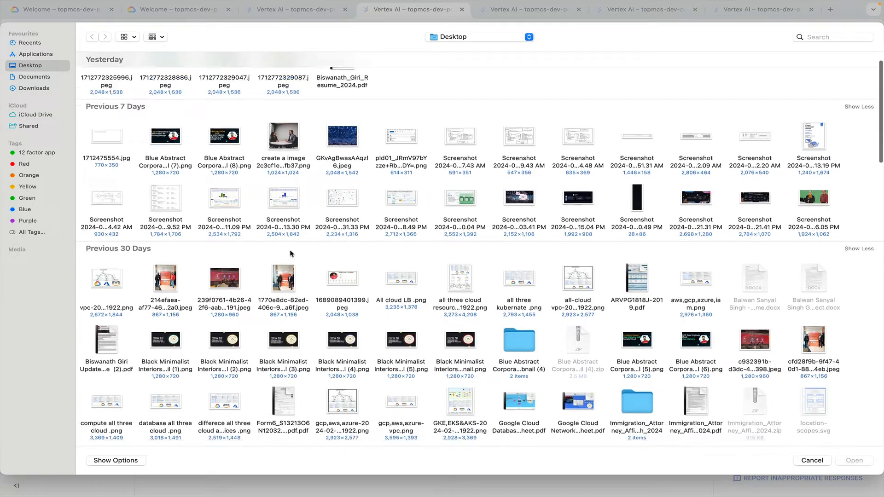
scroll(down, 3)
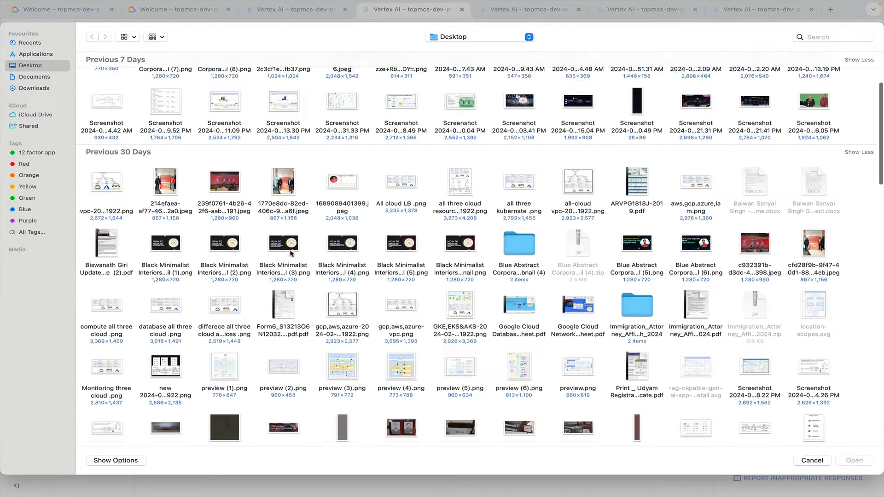
scroll(down, 3)
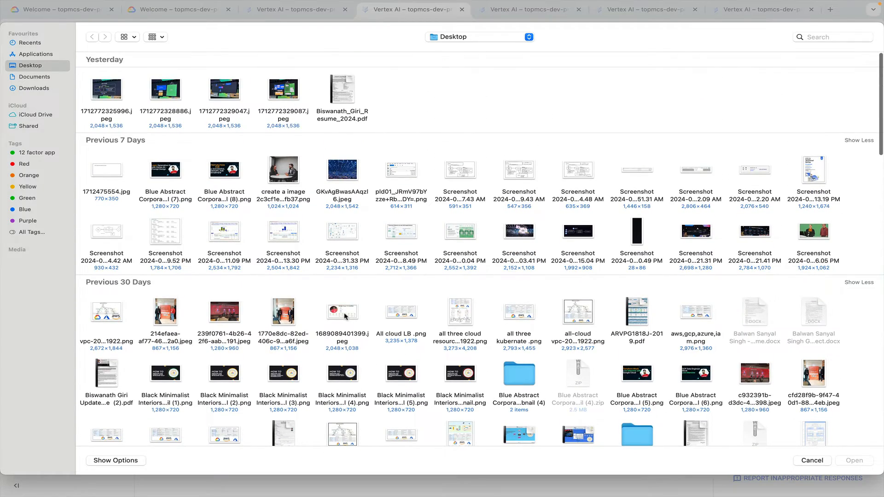
click(342, 312)
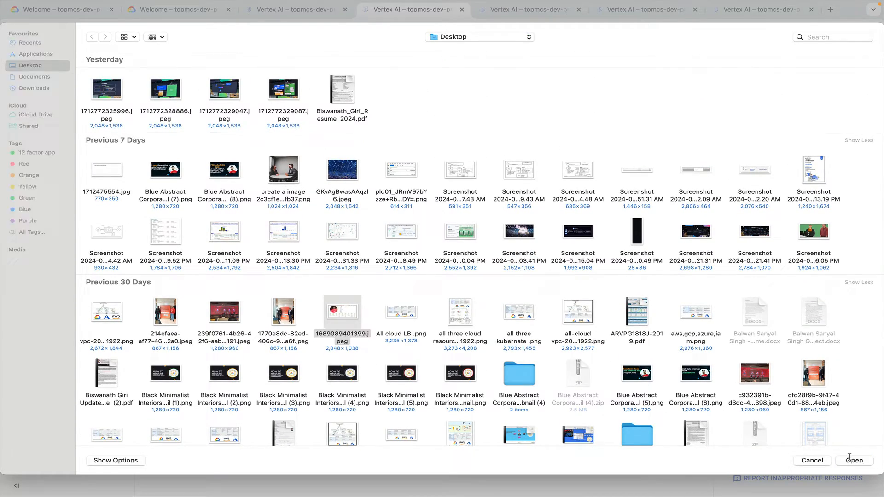
click(855, 460)
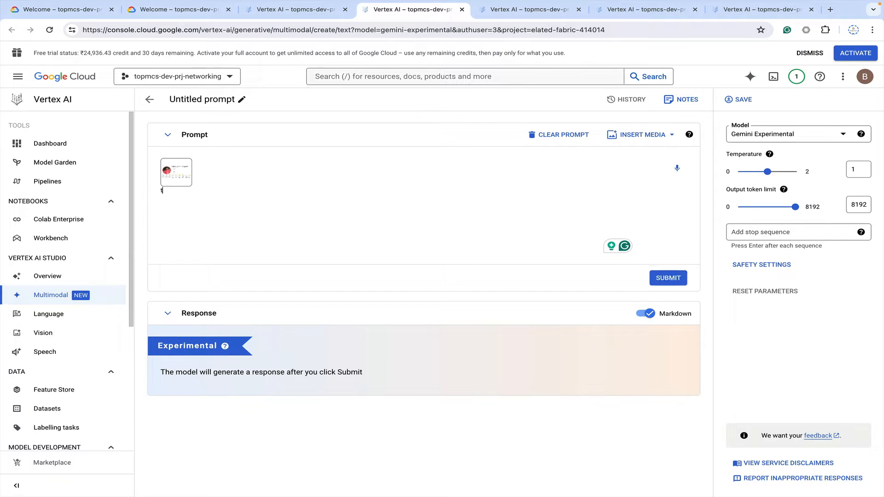
Submit the prompt 'tell me something about this image' with the attached image
text(tell me somthi)
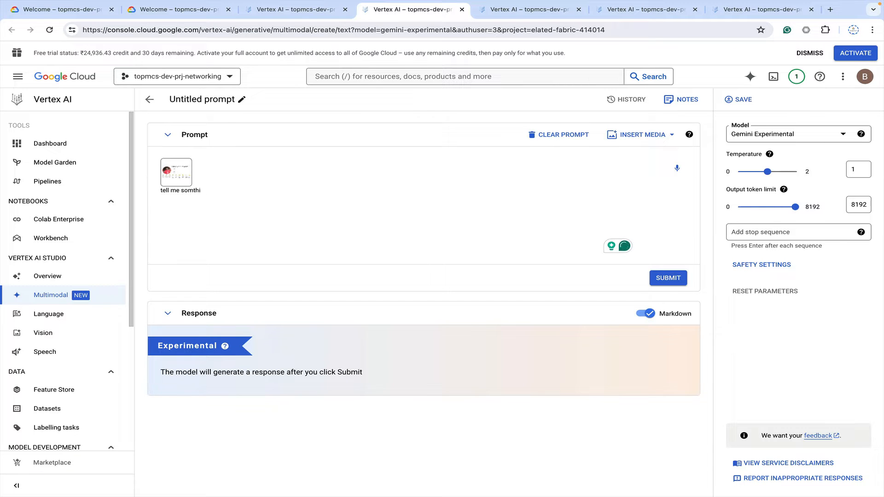
text(ng)
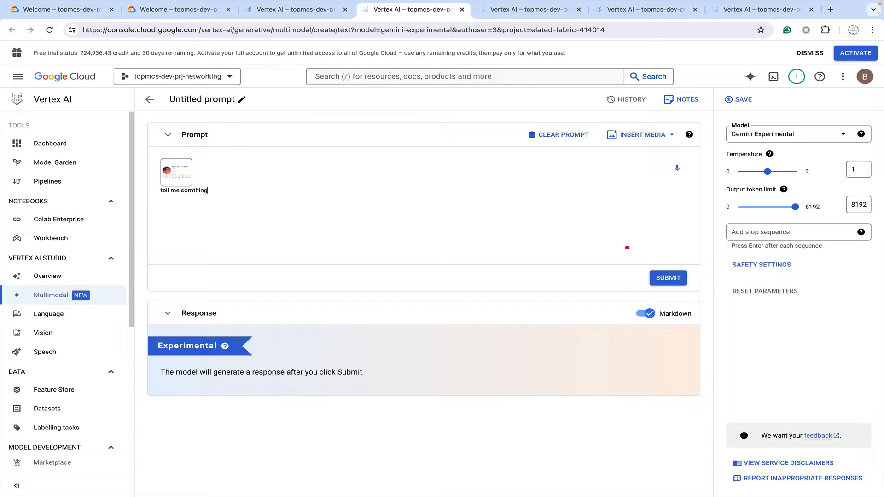
text(something)
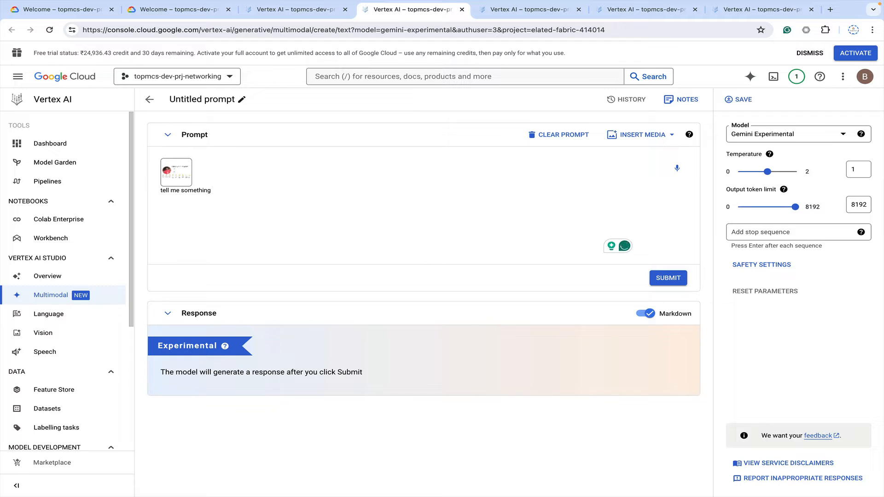
text(about t)
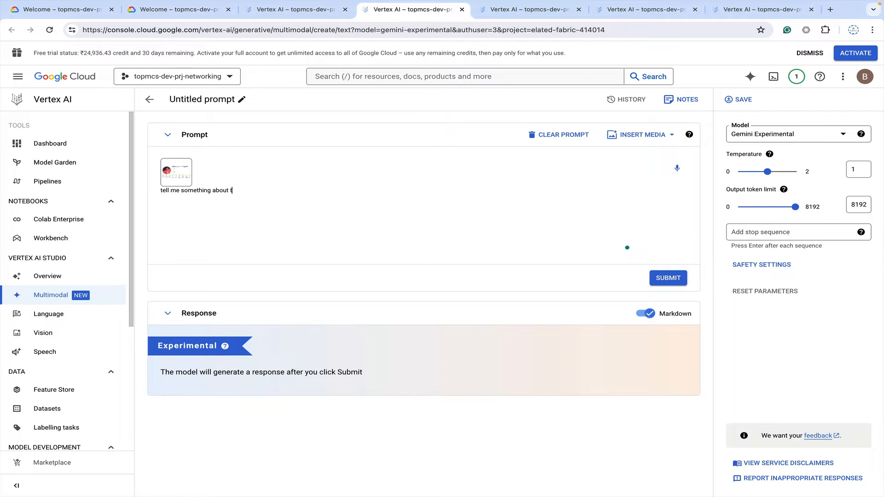
text(his image)
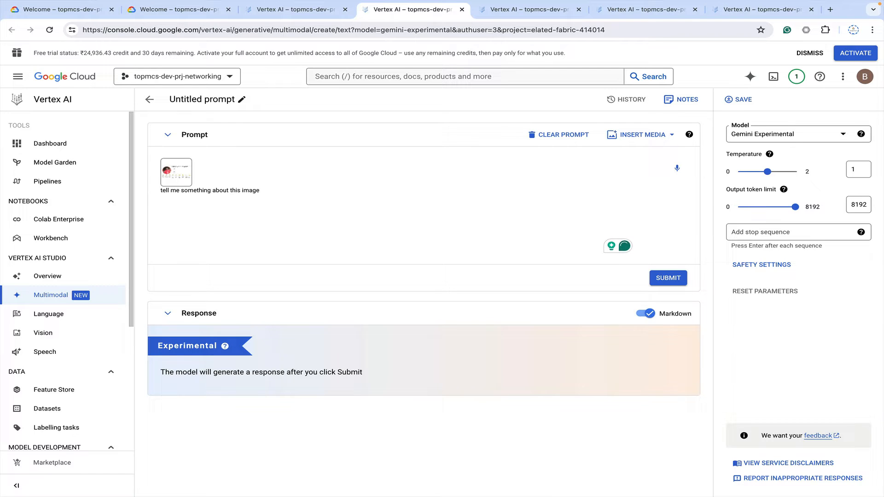
click(667, 278)
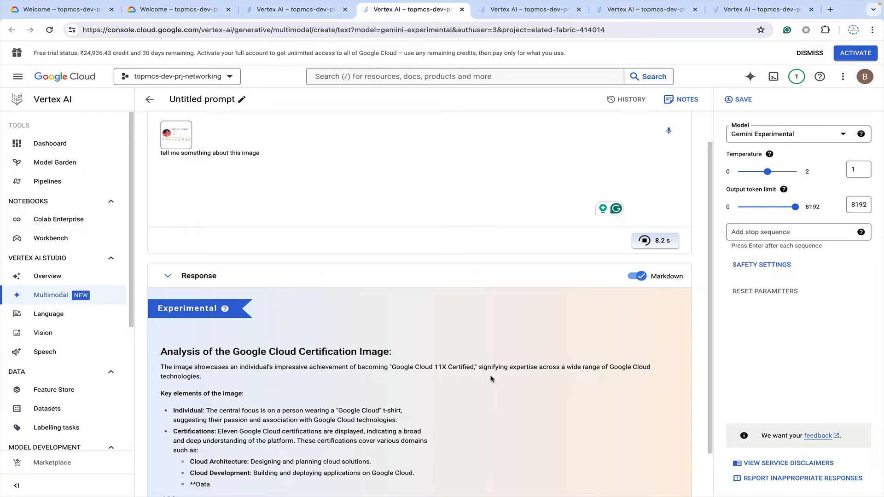
Read through the certification-image analysis, then clear the prompt for a new question
scroll(down, 3)
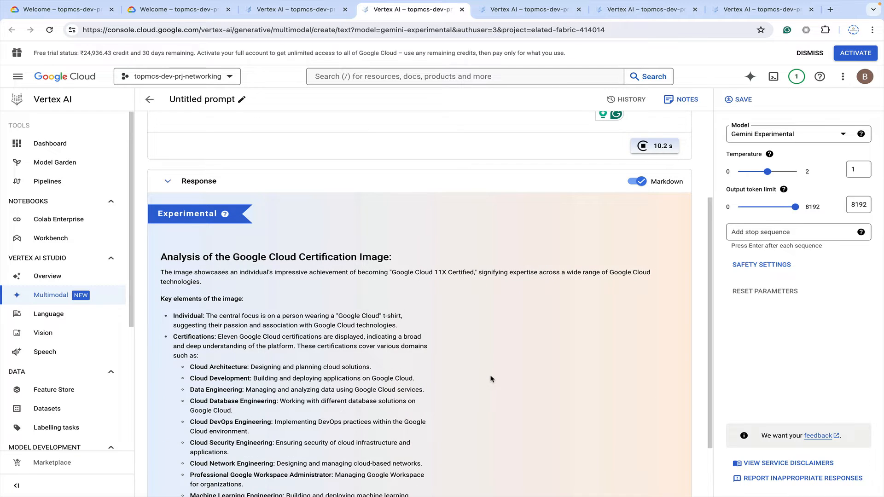
scroll(down, 3)
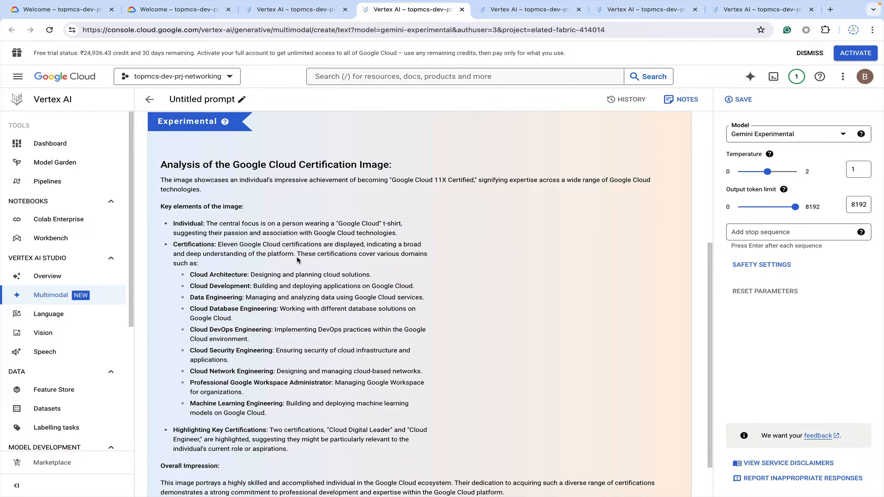
scroll(down, 3)
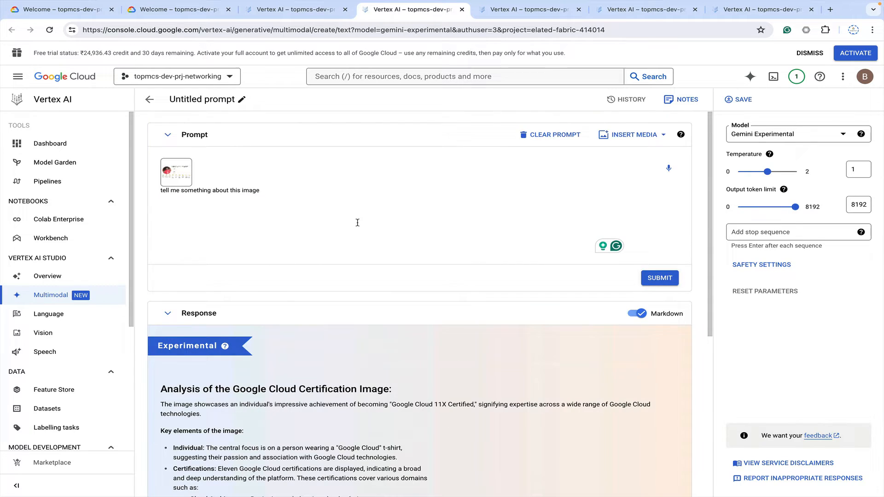
mouse_move(517, 158)
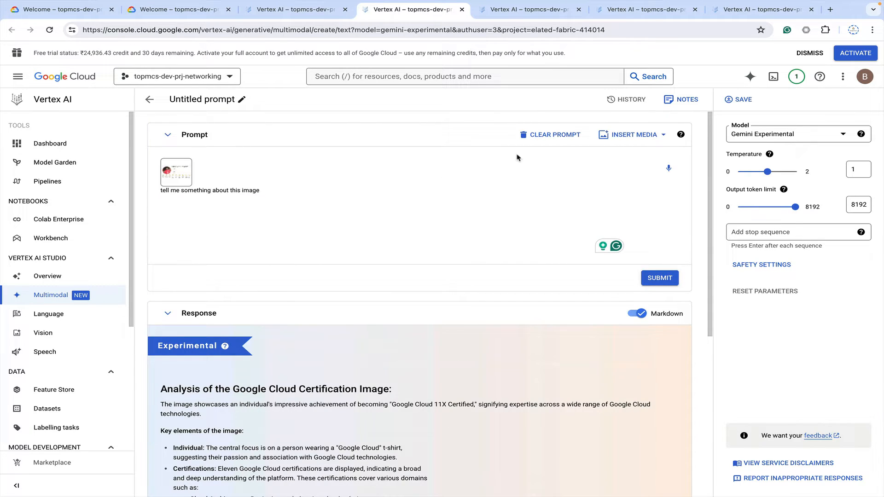
click(554, 135)
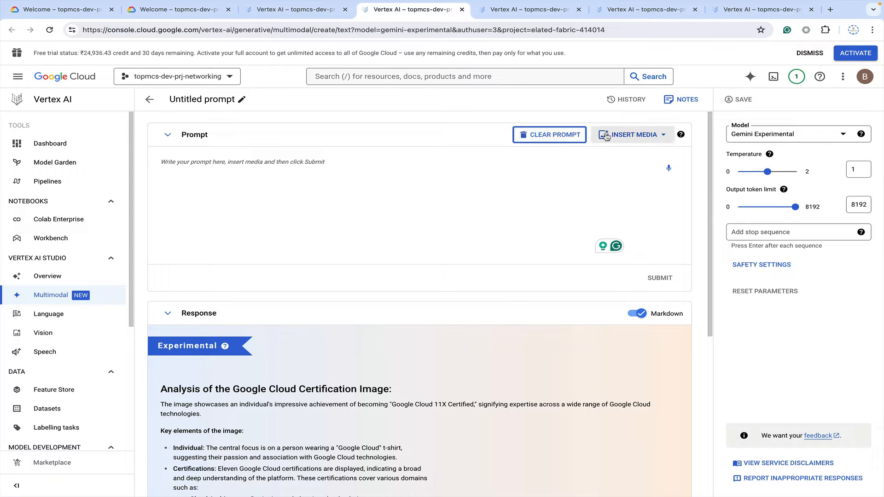
Attach the dark blue image from the Desktop to the emptied prompt via Insert Media
click(632, 134)
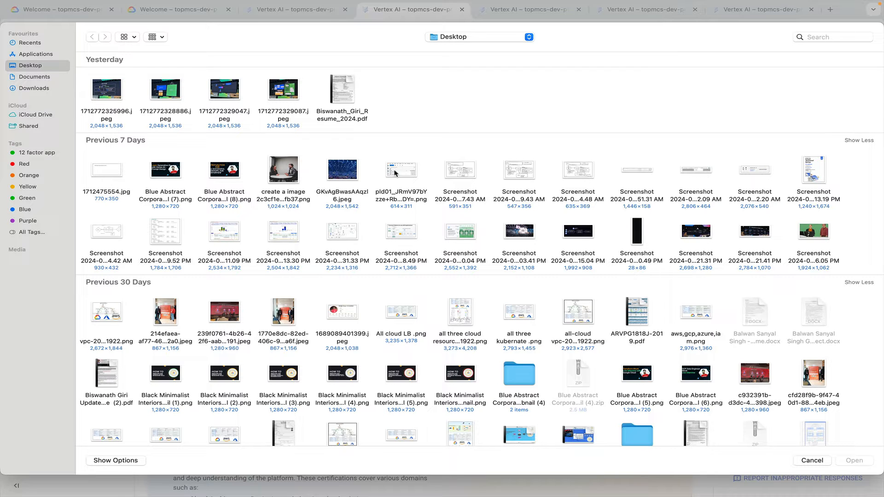
click(342, 170)
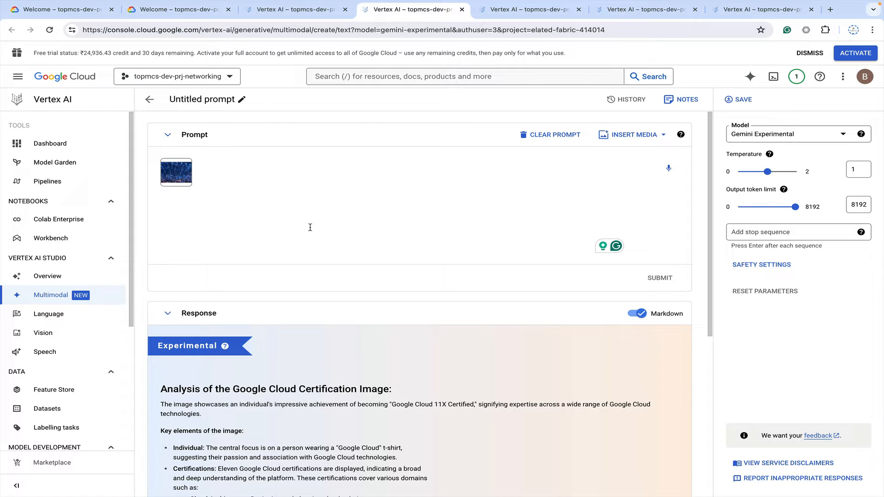
Submit 'tell me something about this image location and what is this event all about' with the arena photo
text(tell me s)
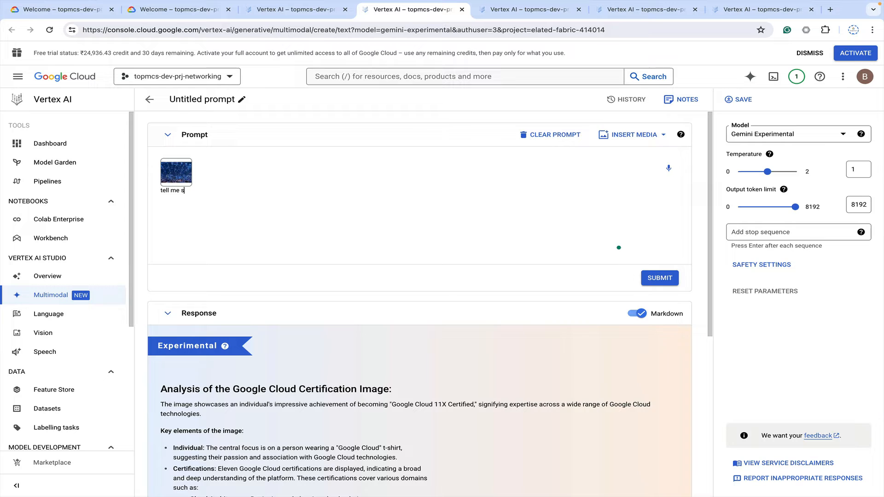
text(othing)
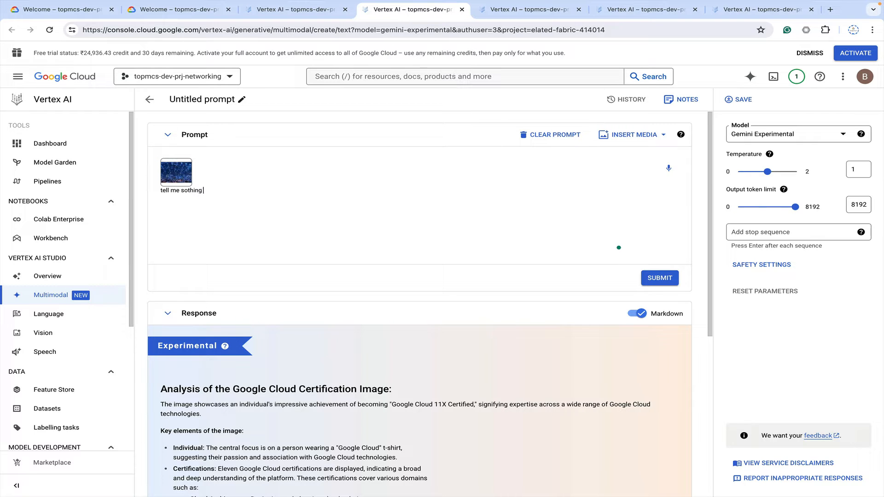
text(about this image)
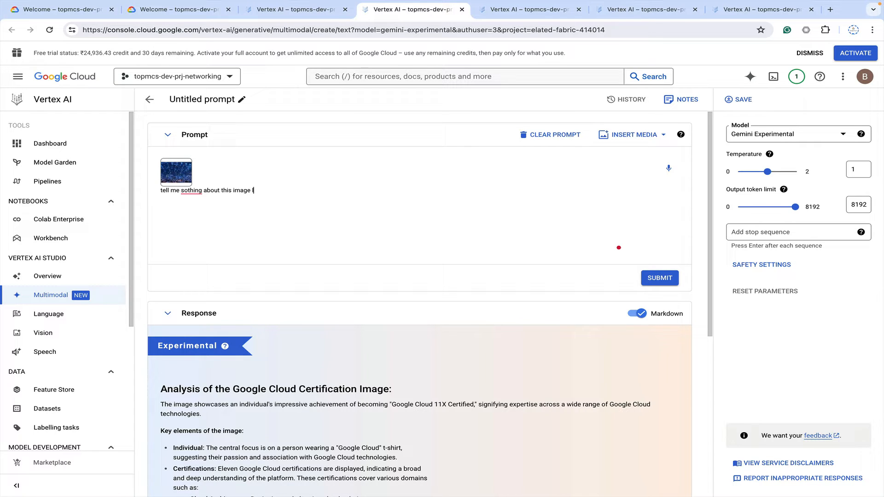
text(location)
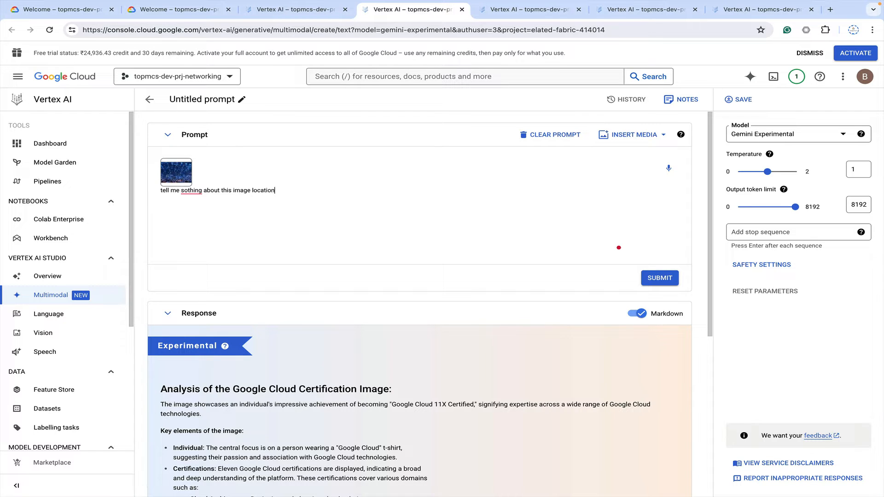
text(and)
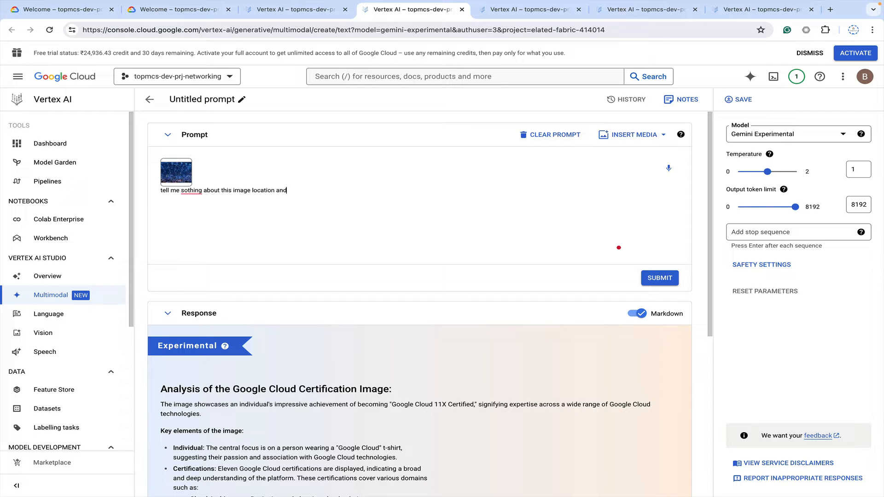
text(whe)
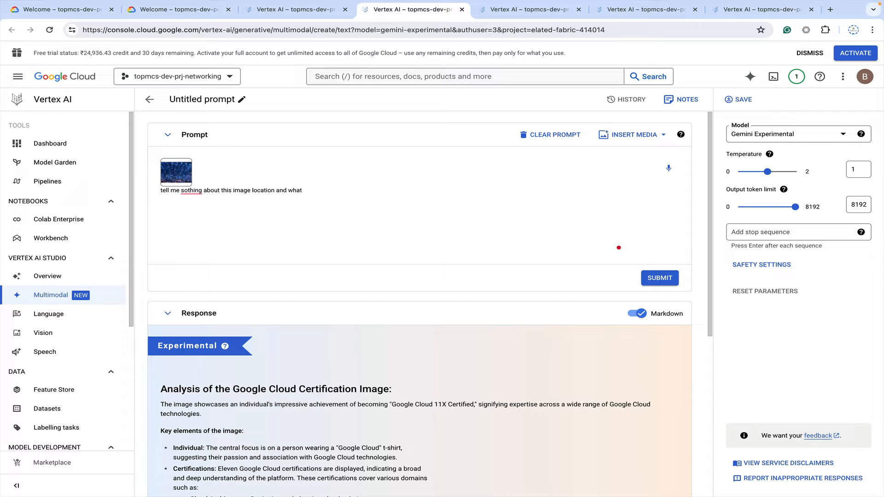
text(is this event a)
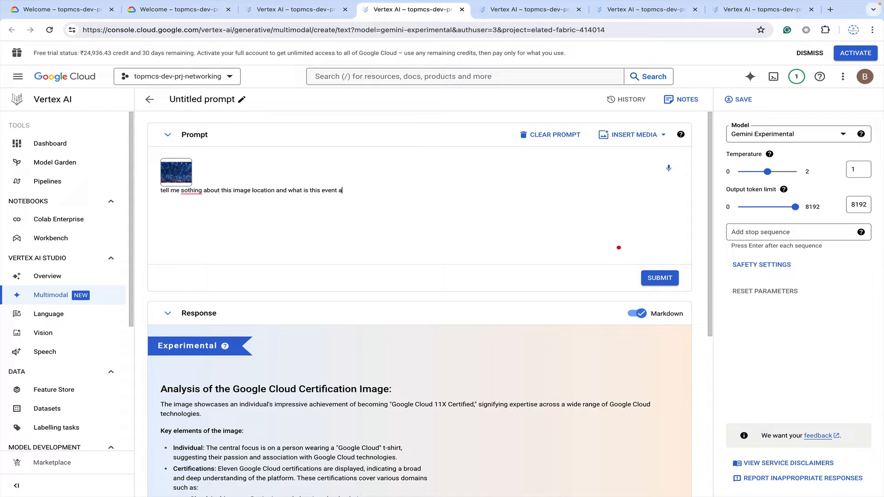
text(ll about)
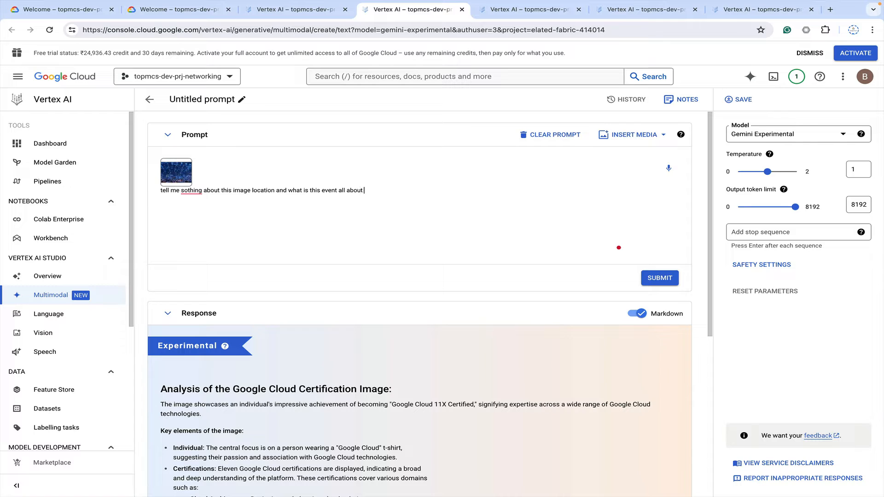
text(something)
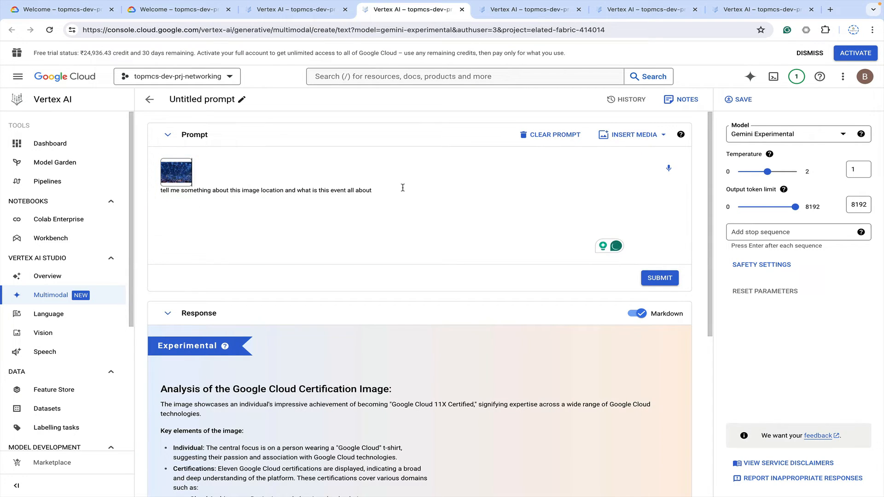
click(659, 277)
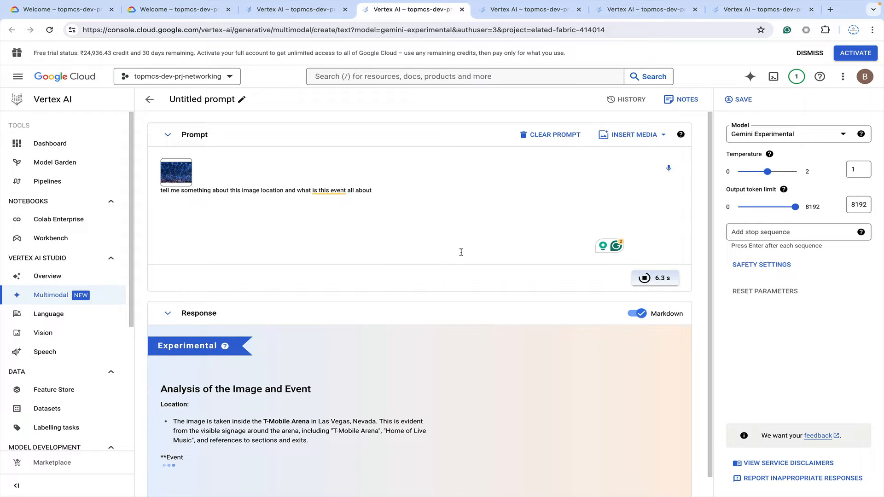
Read through Gemini's analysis, highlighting the T-Mobile Arena, Las Vegas sentence
scroll(down, 3)
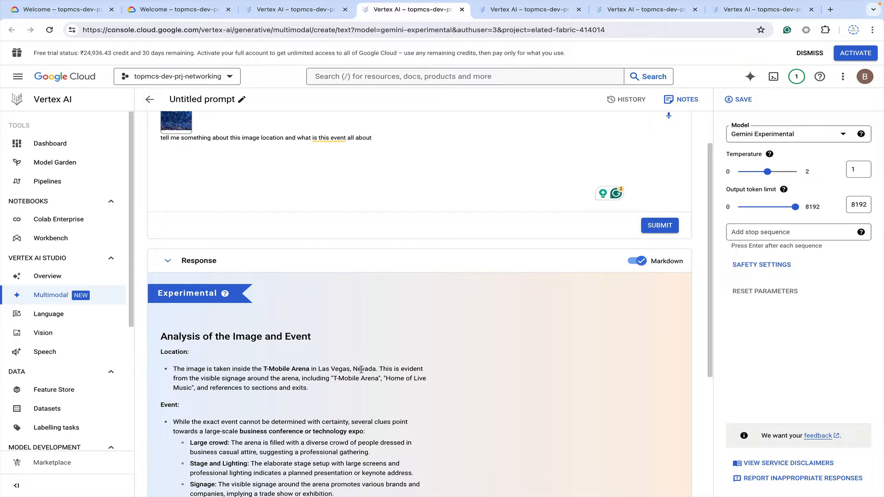
drag(237, 369, 378, 369)
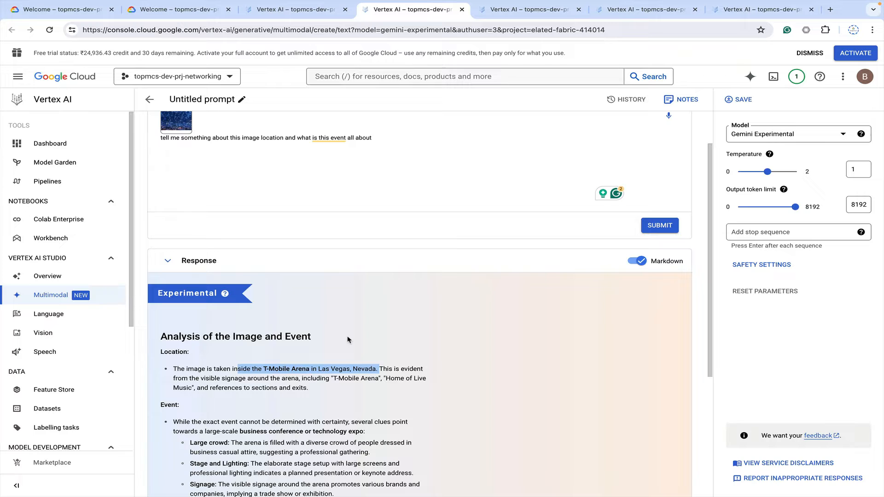
scroll(down, 3)
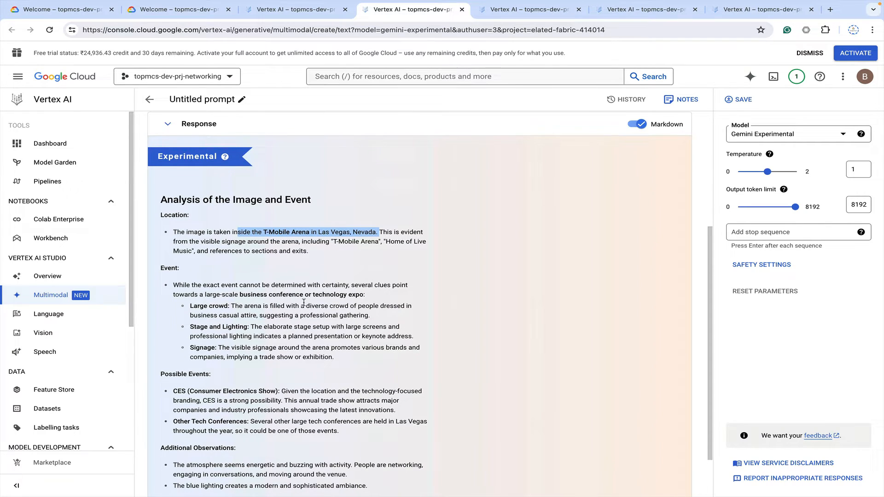
scroll(down, 3)
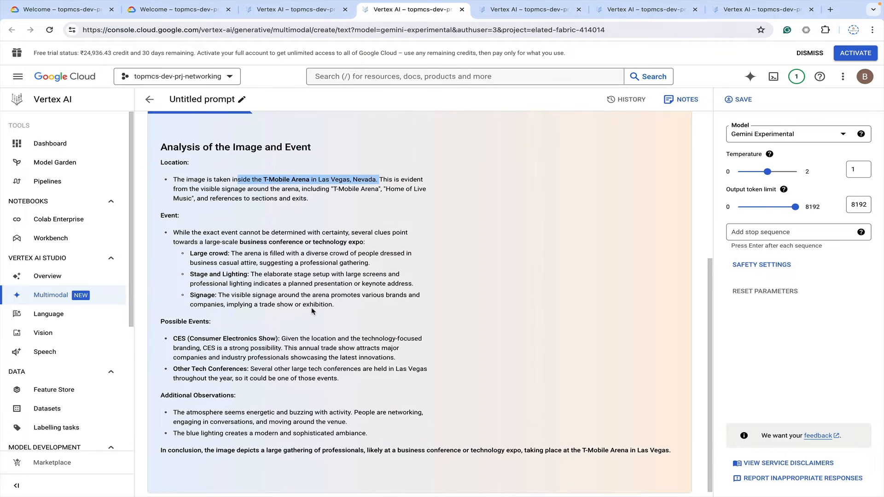
scroll(down, 3)
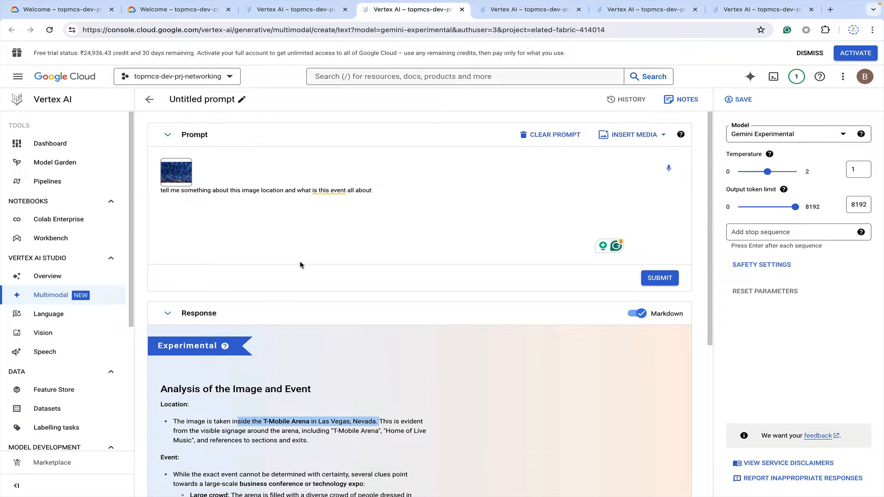
scroll(down, 3)
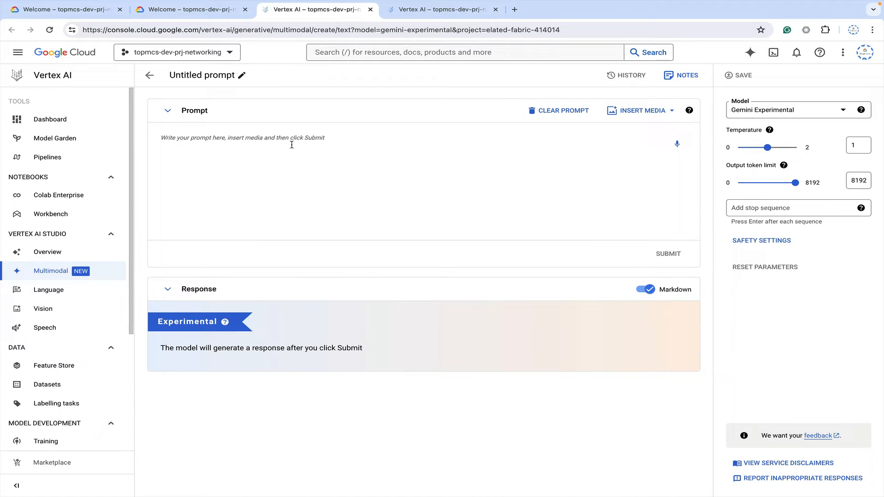
Submit 'i want to know more about recent google cloud next 24 event' and dismiss the 403 error
click(273, 149)
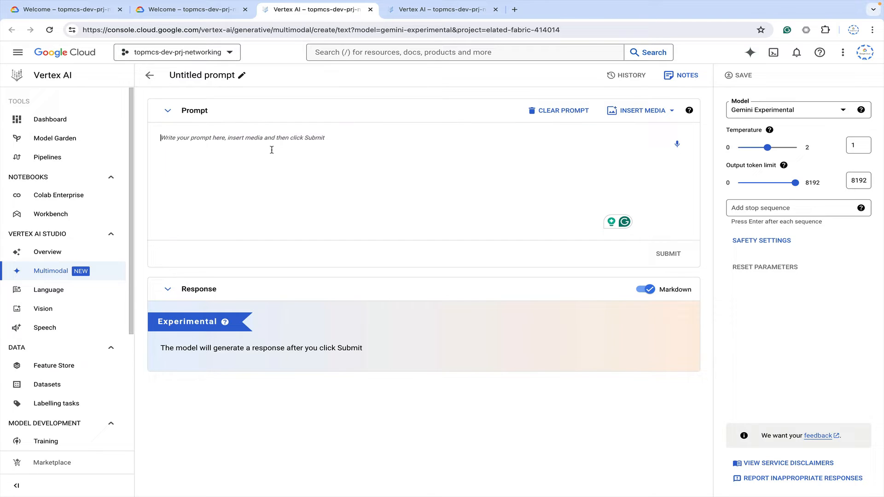
text(i want t)
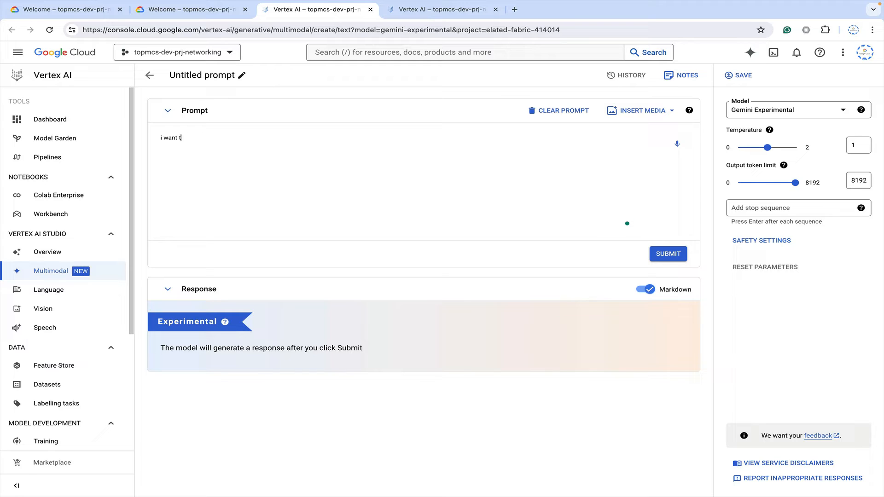
text(o know more about re)
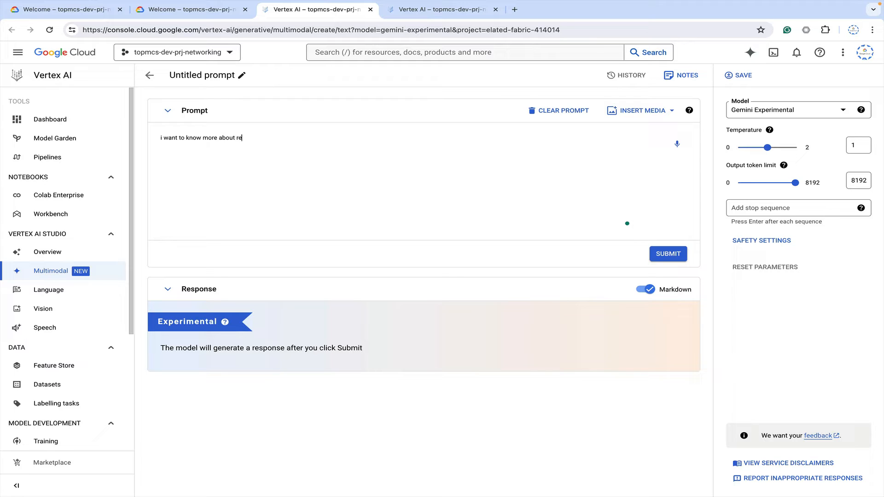
text(cent google cloud next 24)
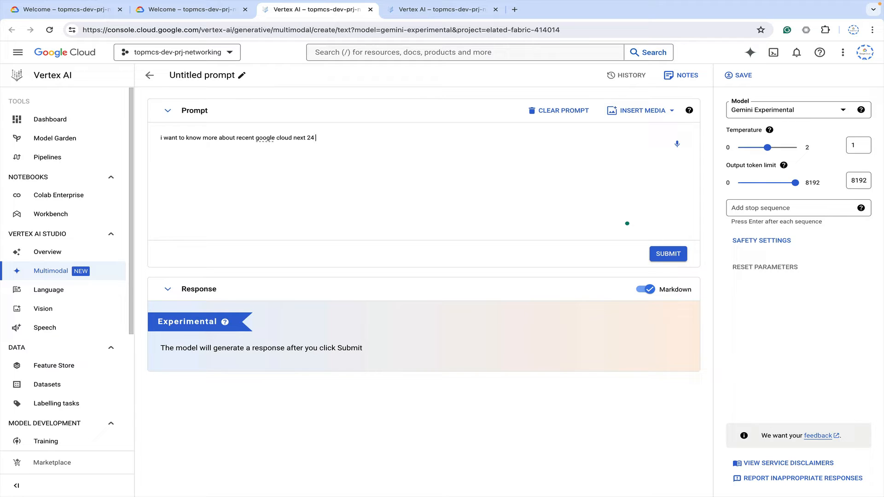
text(event)
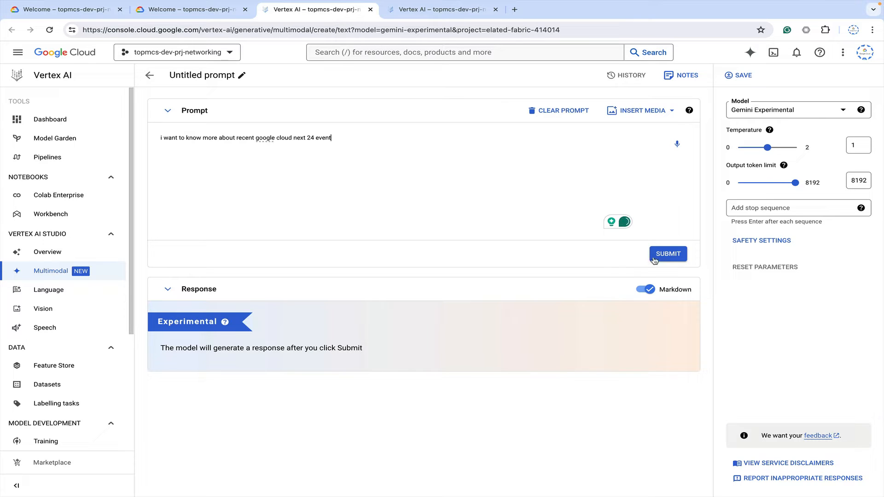
click(667, 255)
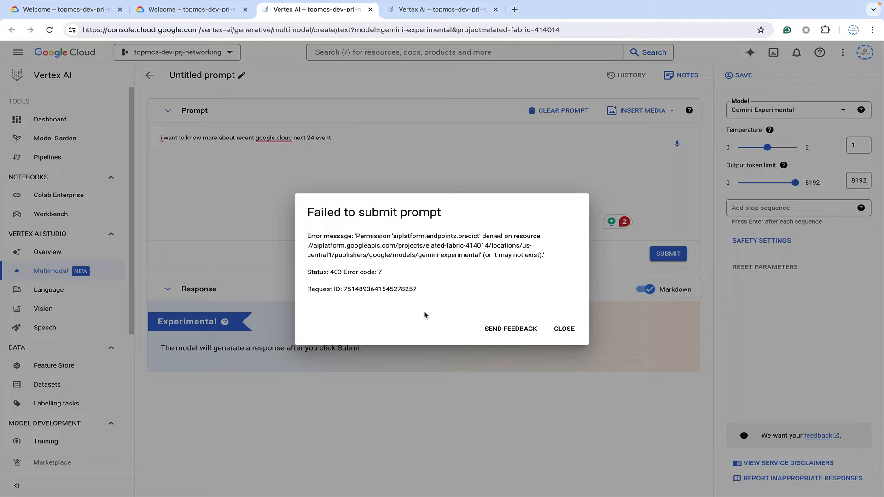
mouse_move(432, 252)
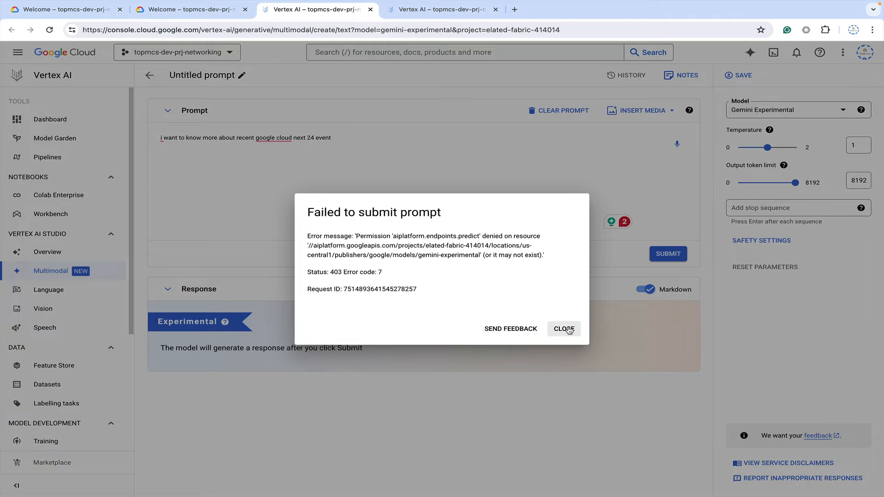
click(564, 329)
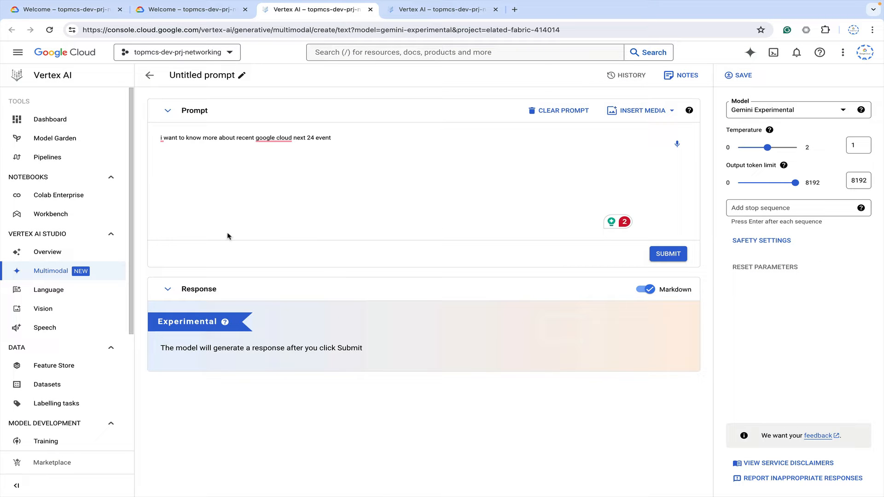
mouse_move(631, 125)
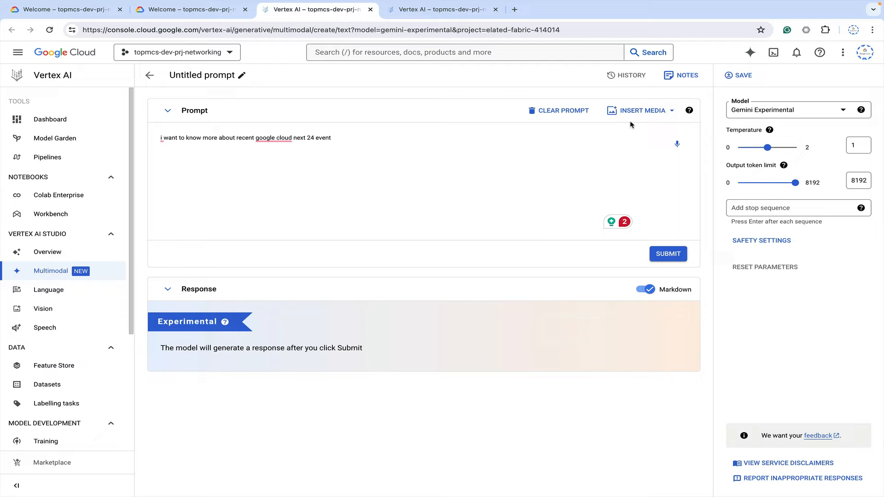
Upload 1712772329087.jpeg from the computer to accompany the Google Cloud Next 24 question
click(641, 110)
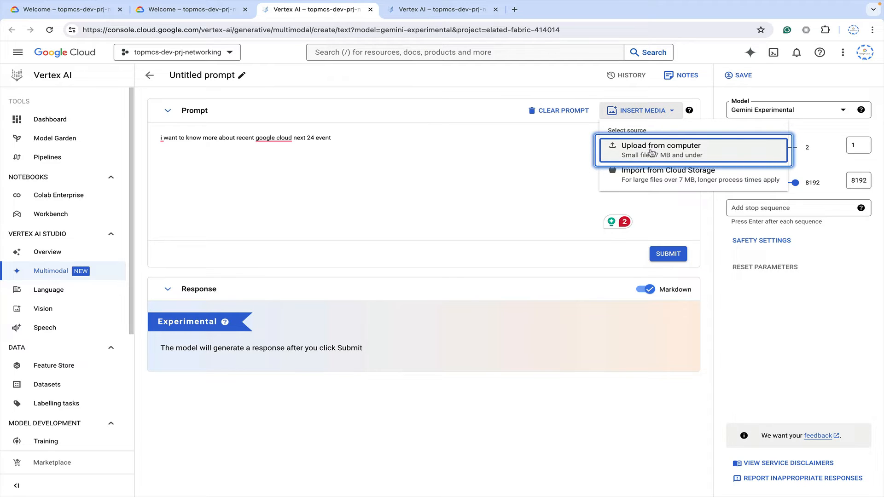
click(661, 146)
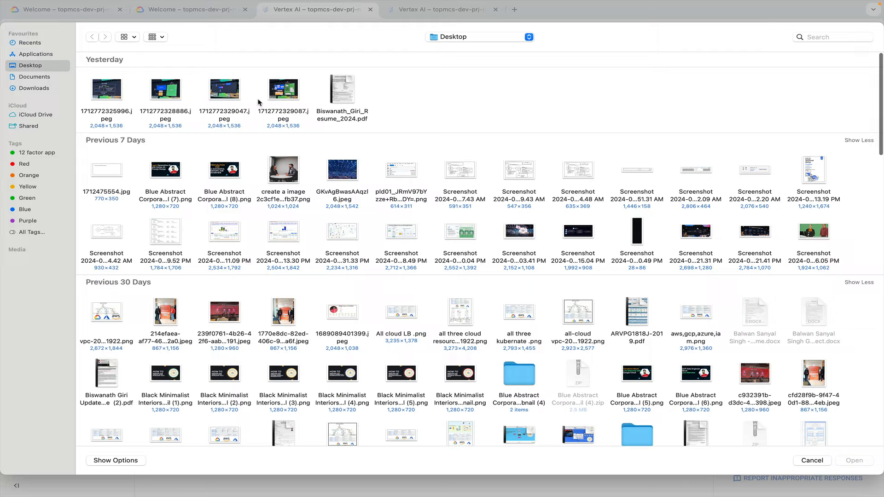
click(282, 89)
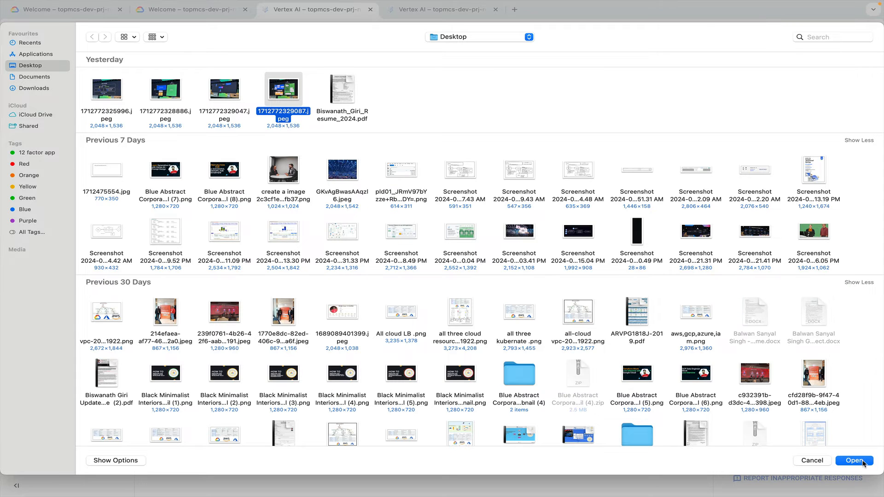
click(855, 461)
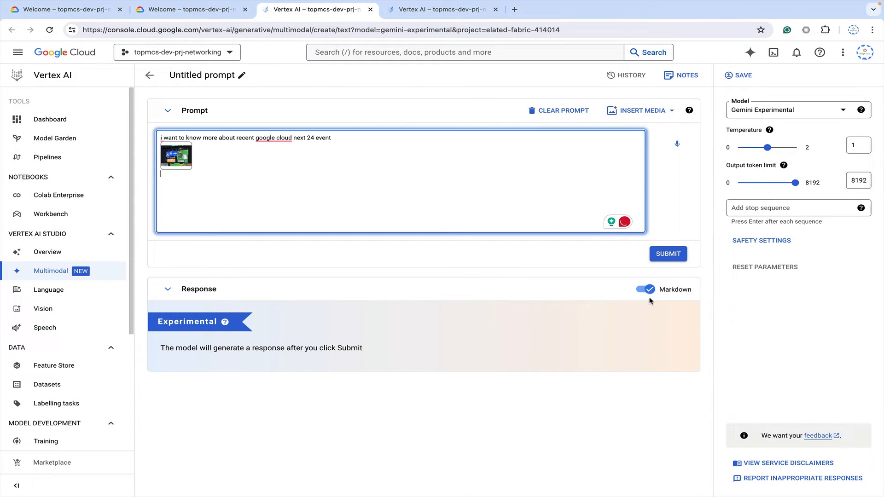
Resubmit the question with the image and close the repeated 403 permission error
click(668, 254)
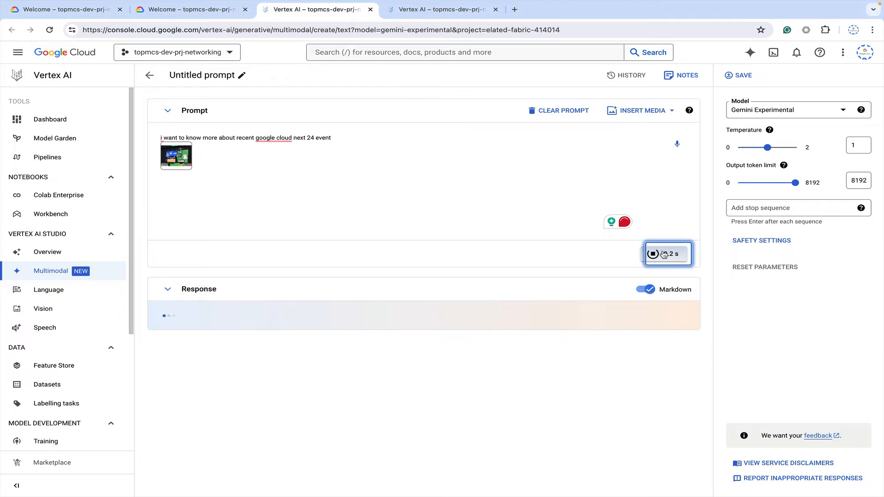
click(668, 254)
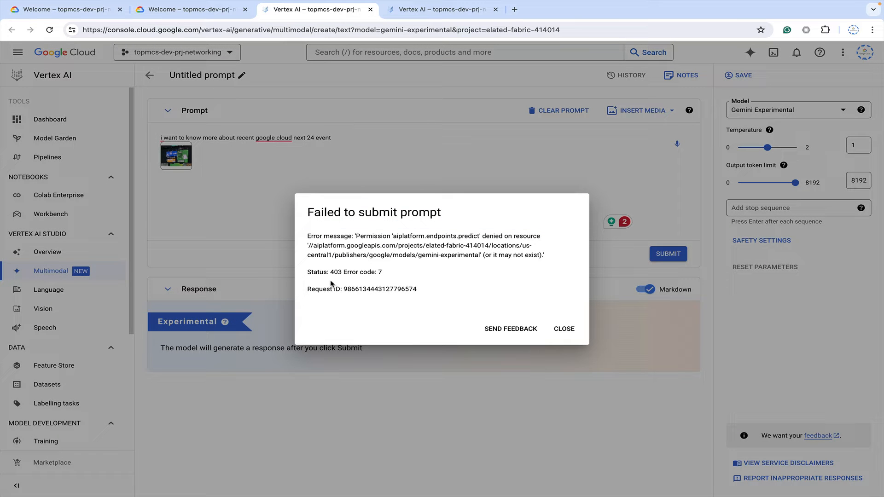
click(563, 329)
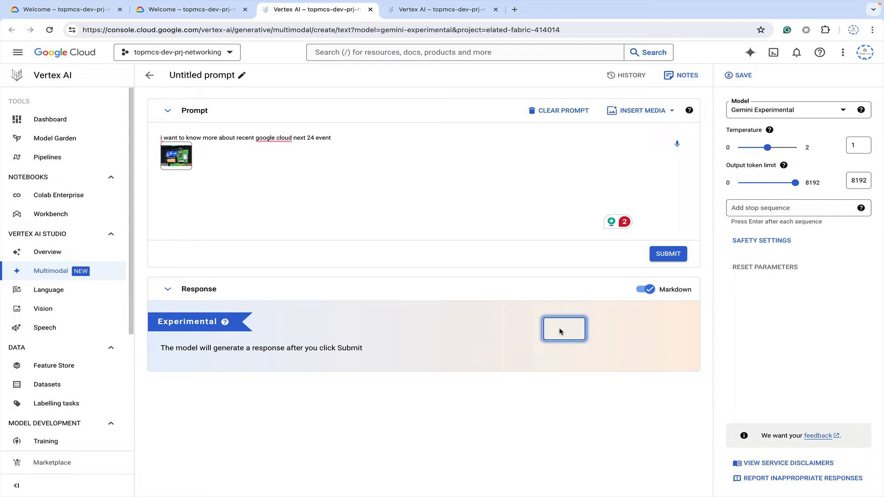
mouse_move(865, 53)
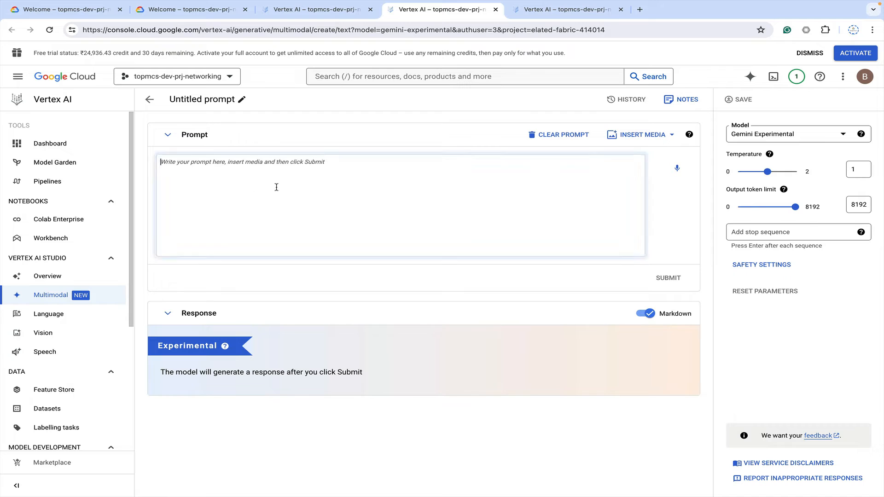
Upload 1712772329087.jpeg from the Desktop and place the cursor below the image
click(639, 135)
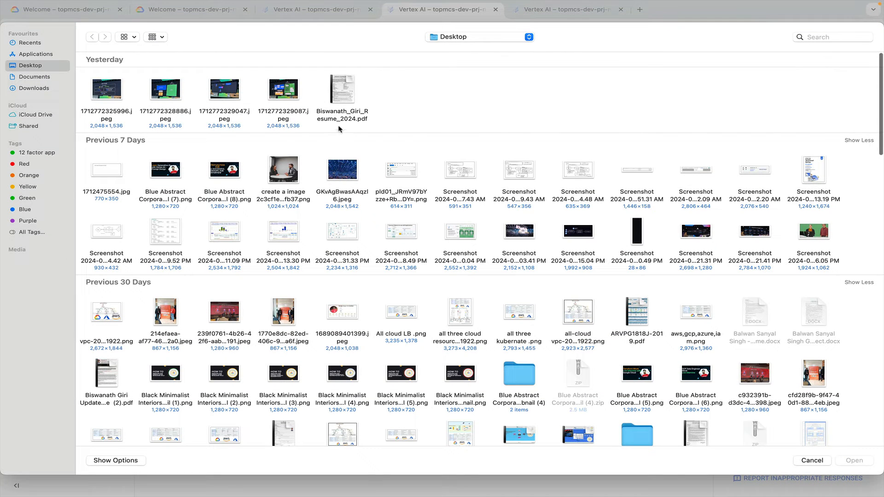
click(282, 89)
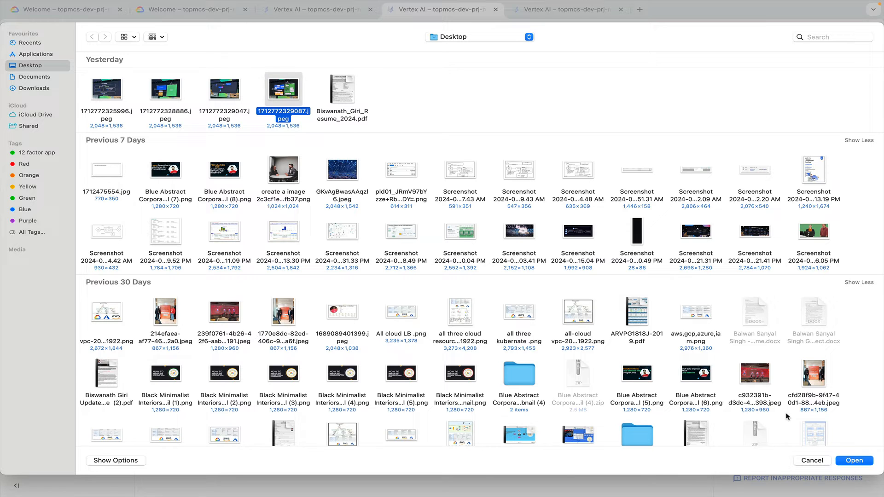
click(855, 461)
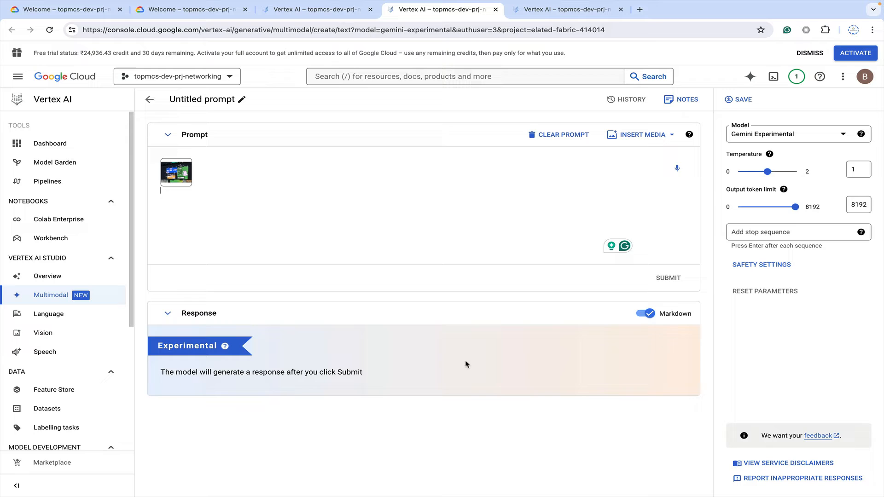
click(669, 278)
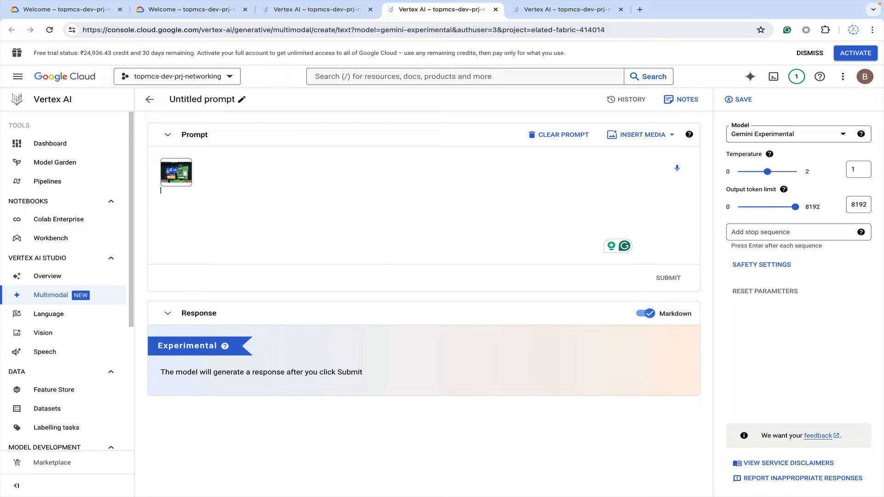
Write 'what is the architecture', accepting Grammarly's 'architecture' spelling fix
text(what is)
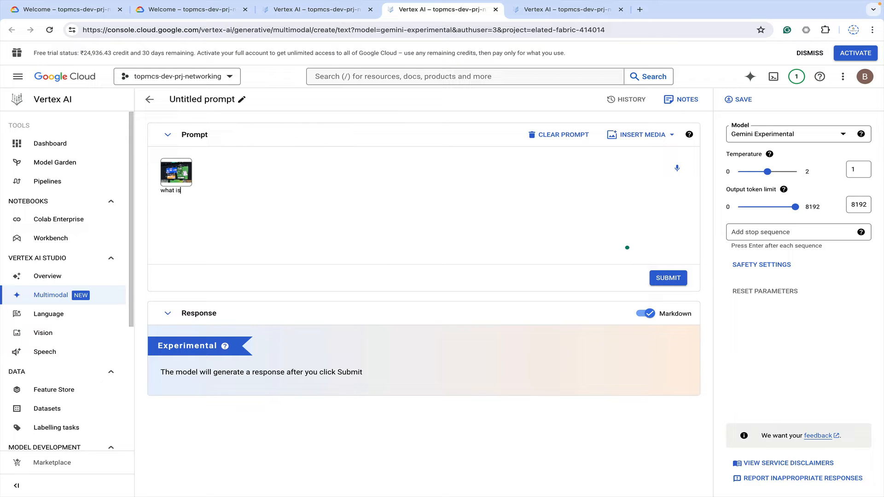
text(the ar)
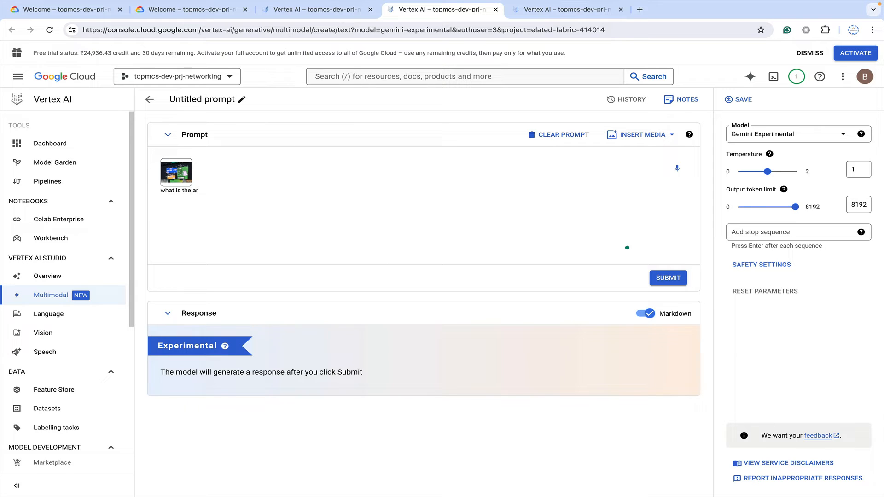
text(chitetc)
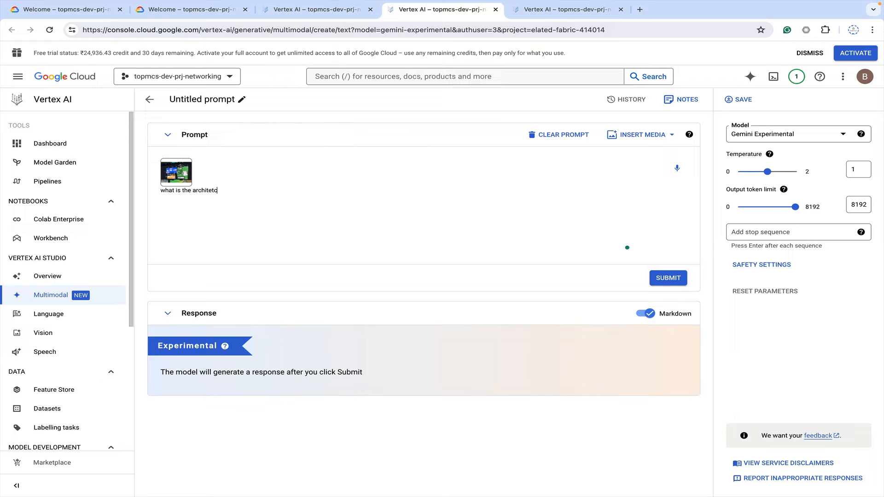
text(ure)
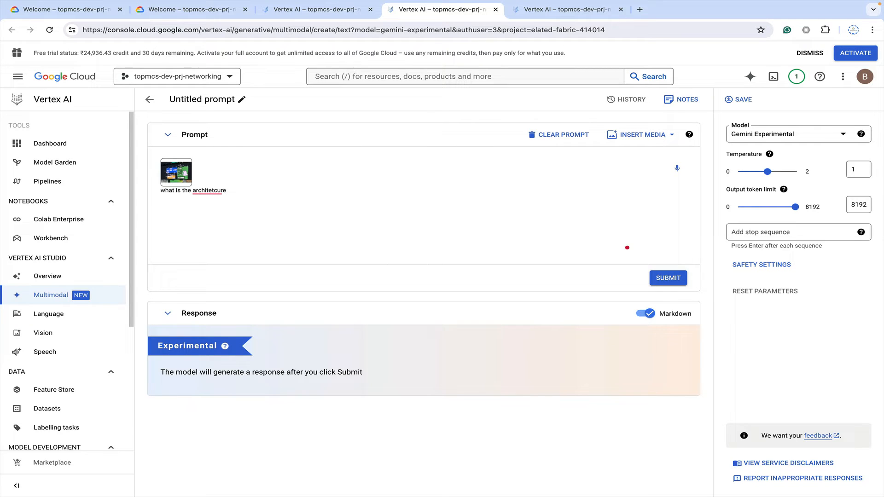
click(209, 191)
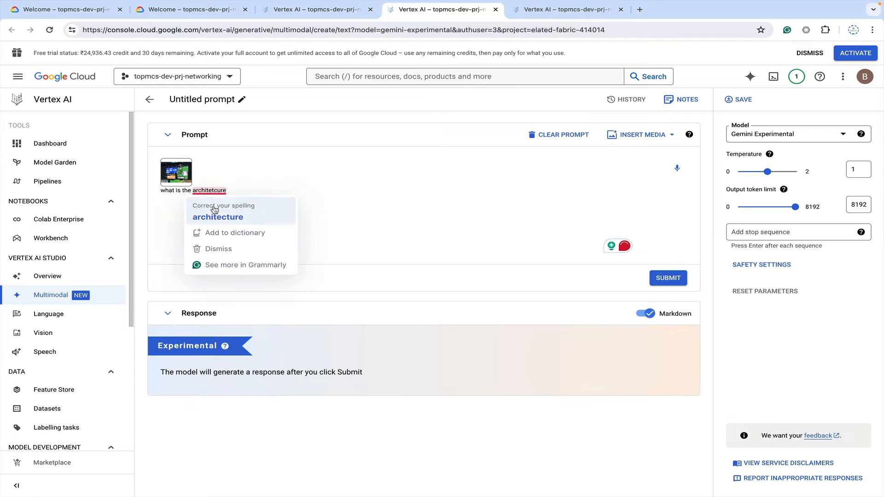
click(217, 217)
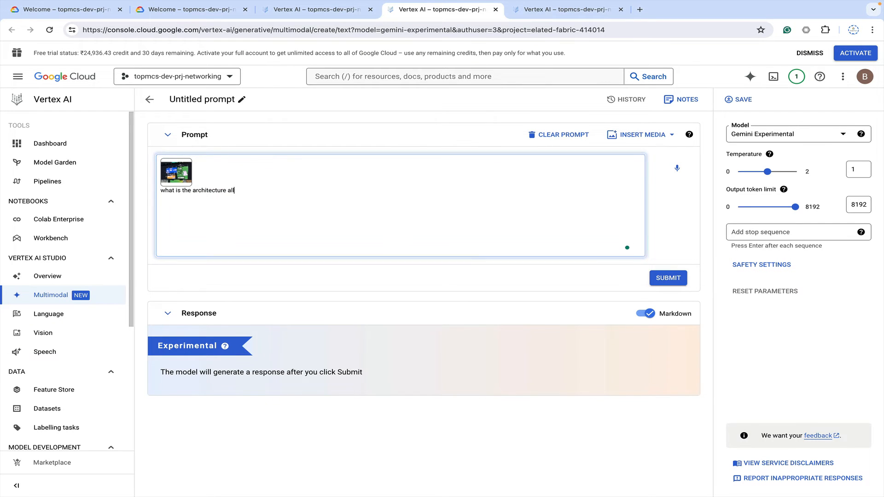
Finish 'about can you please explain in details' and submit the prompt to Gemini Experimental
text(about)
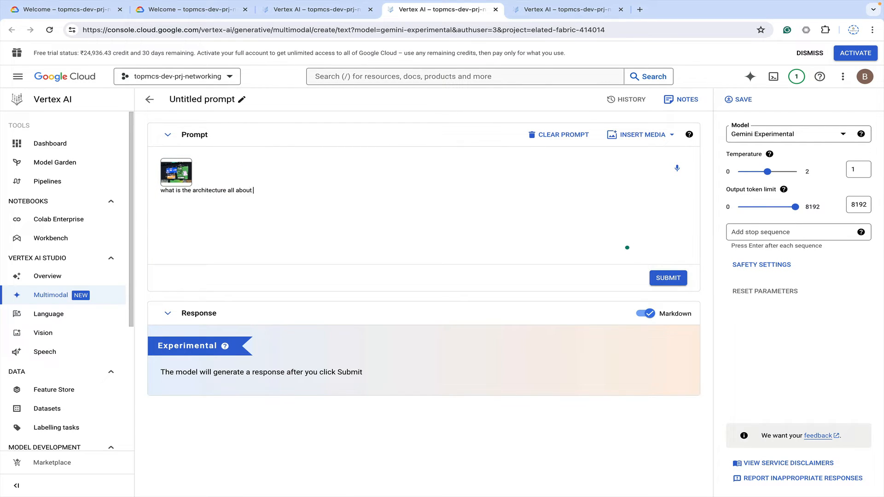
text(can you)
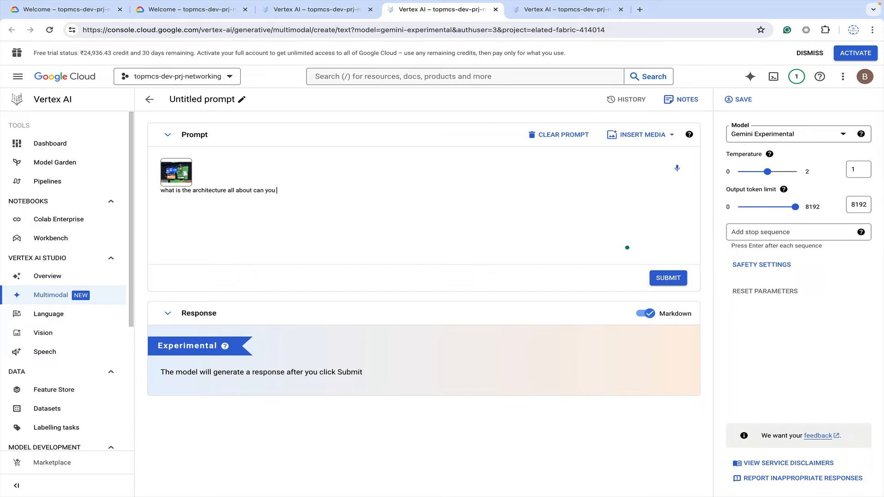
text(please e)
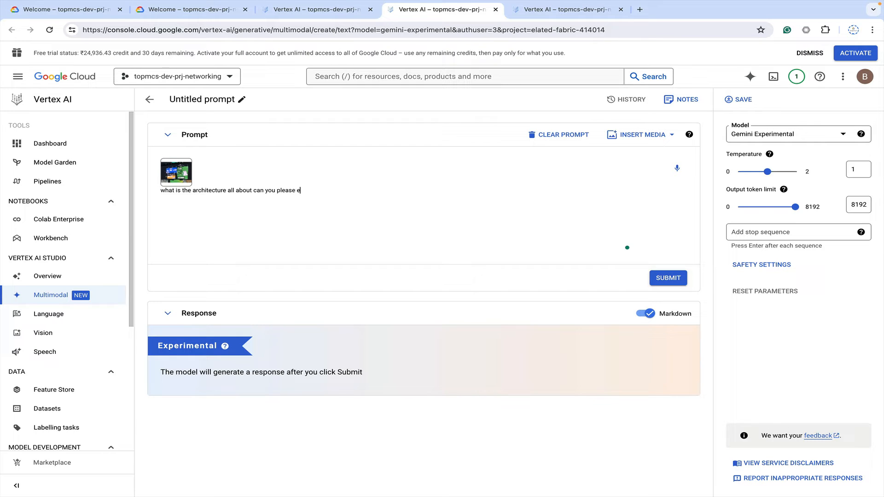
text(xplain in det)
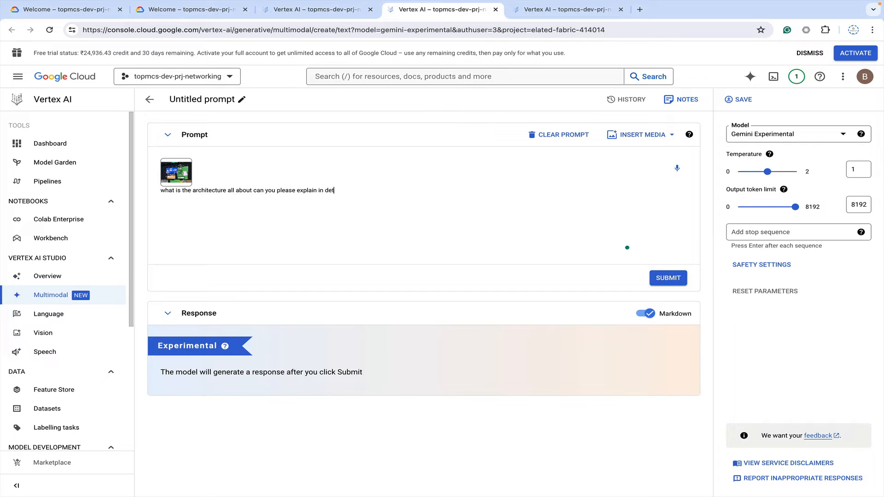
text(ails)
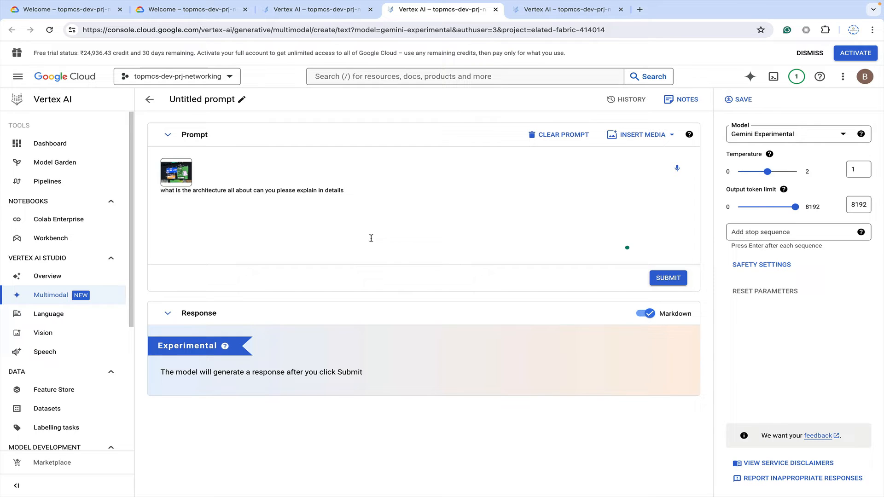
click(668, 277)
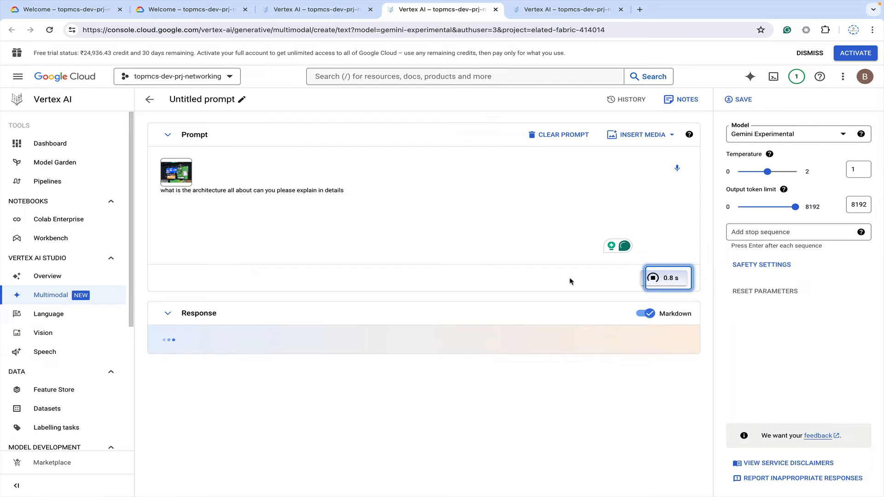
mouse_move(536, 421)
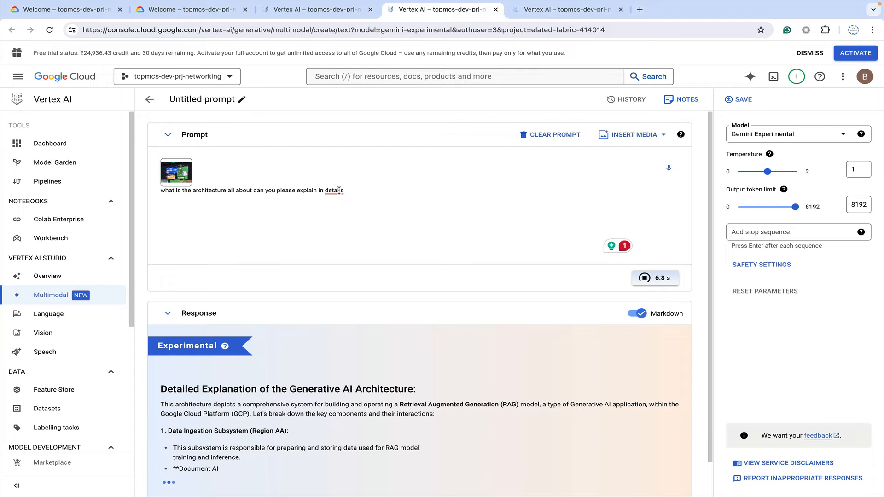
Accept Grammarly's 'detail' correction and read through the RAG architecture markdown response
click(334, 190)
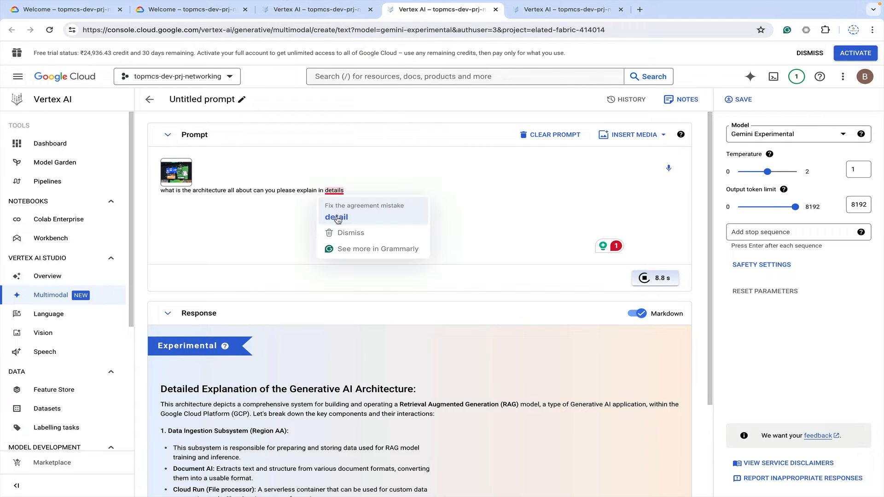
scroll(down, 3)
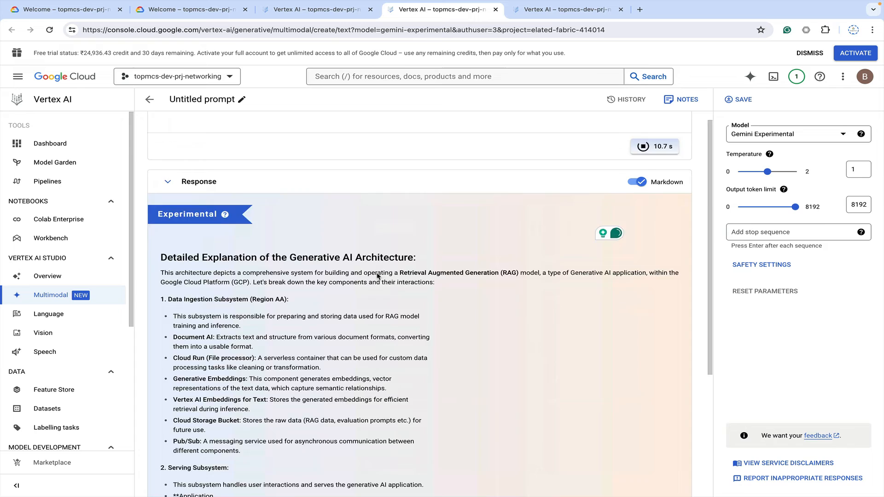
scroll(down, 3)
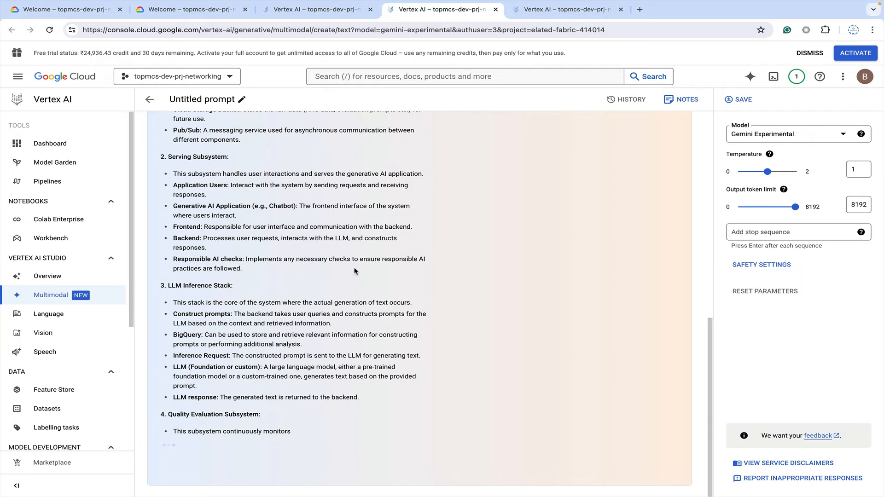
scroll(down, 3)
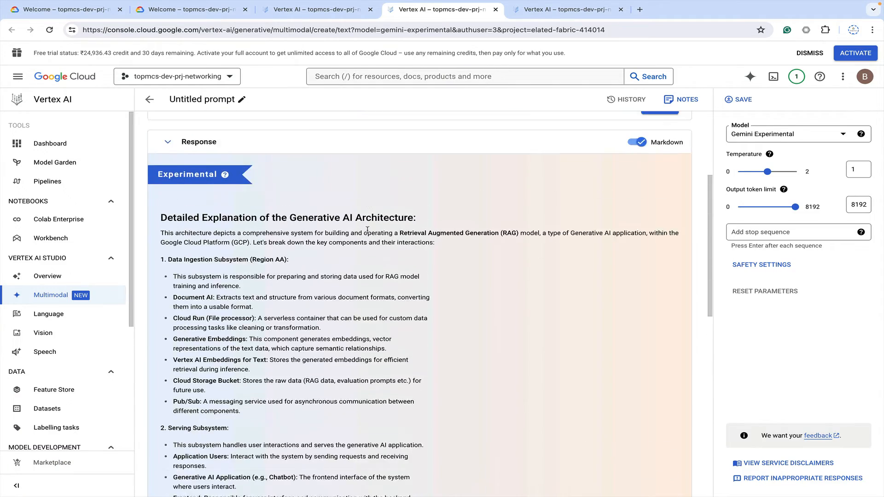
scroll(down, 3)
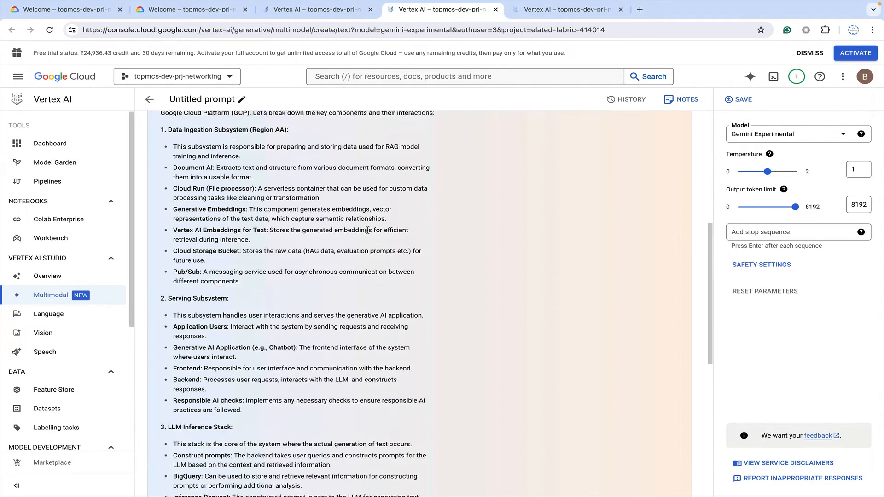
scroll(down, 3)
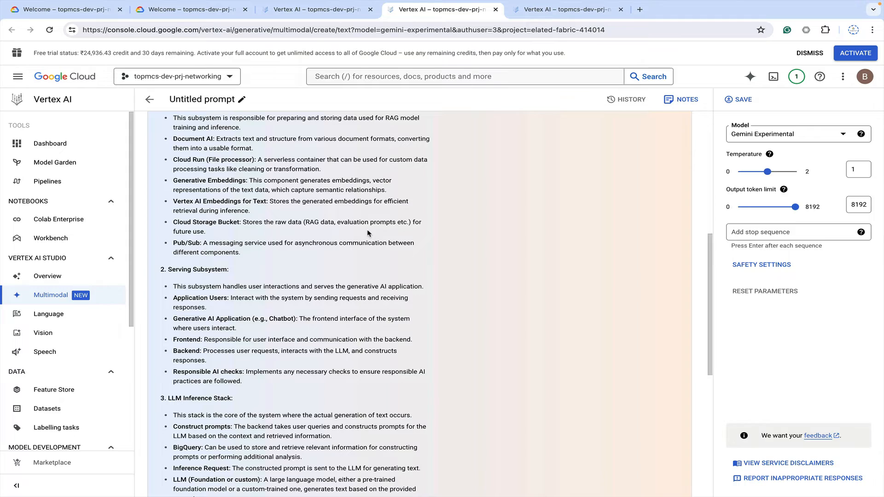
scroll(down, 3)
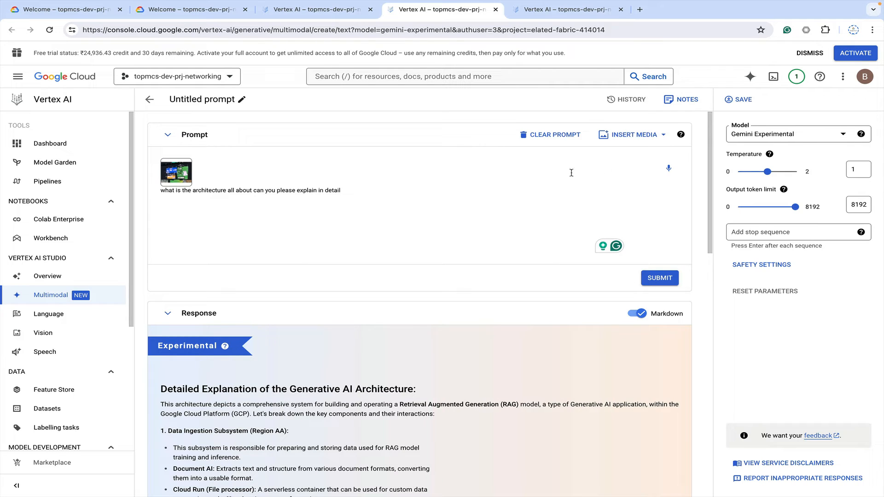
Upload a second image from the computer and resubmit the architecture question
click(633, 134)
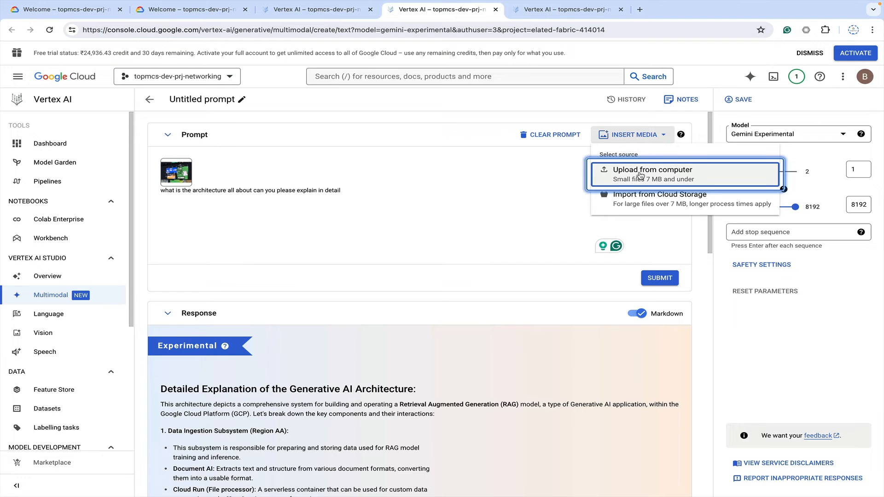
click(653, 174)
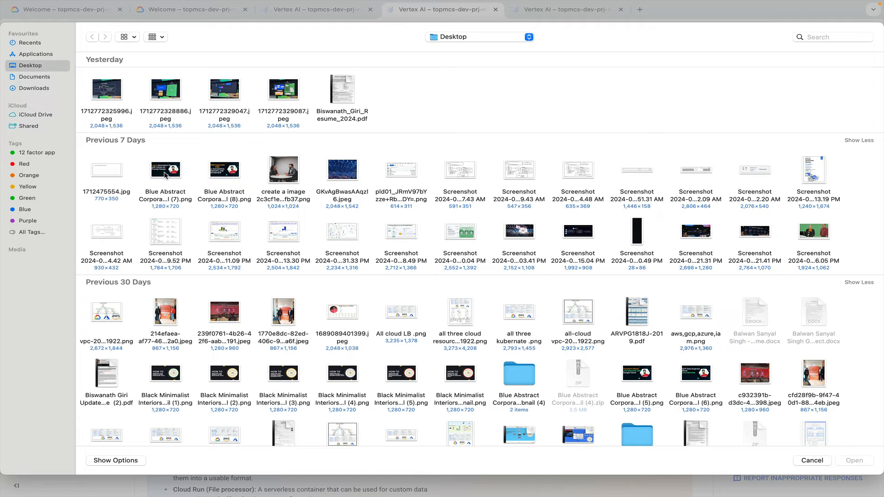
click(165, 171)
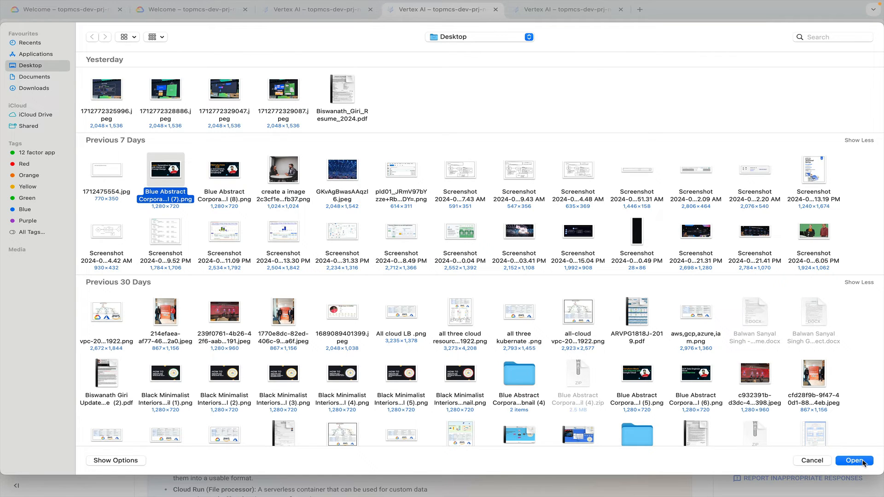
click(855, 460)
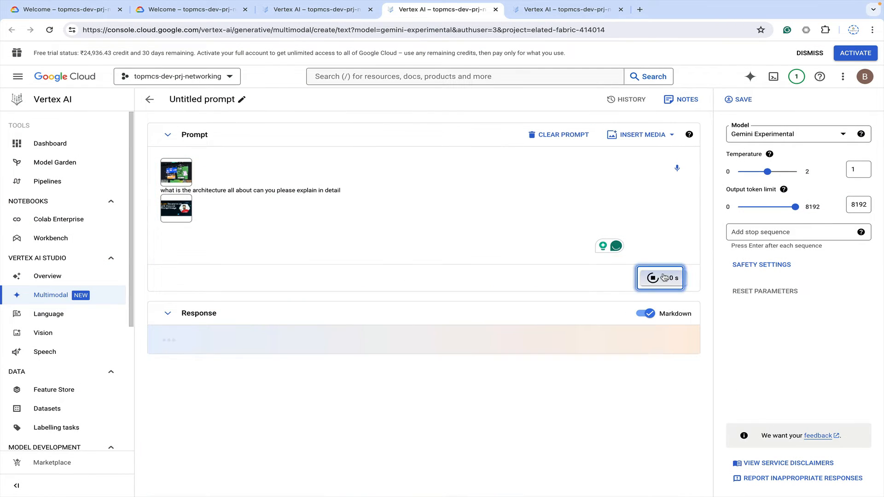
Read through the two-image architecture breakdown from data ingestion to evaluation
click(660, 277)
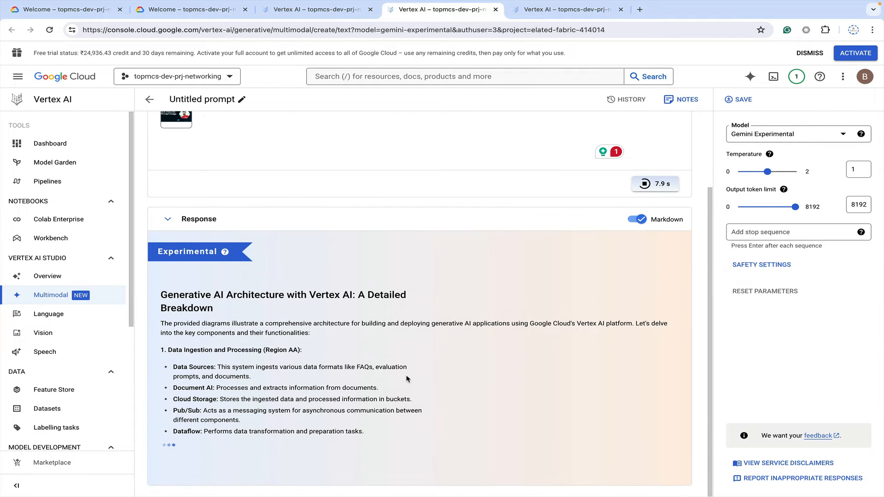
scroll(down, 3)
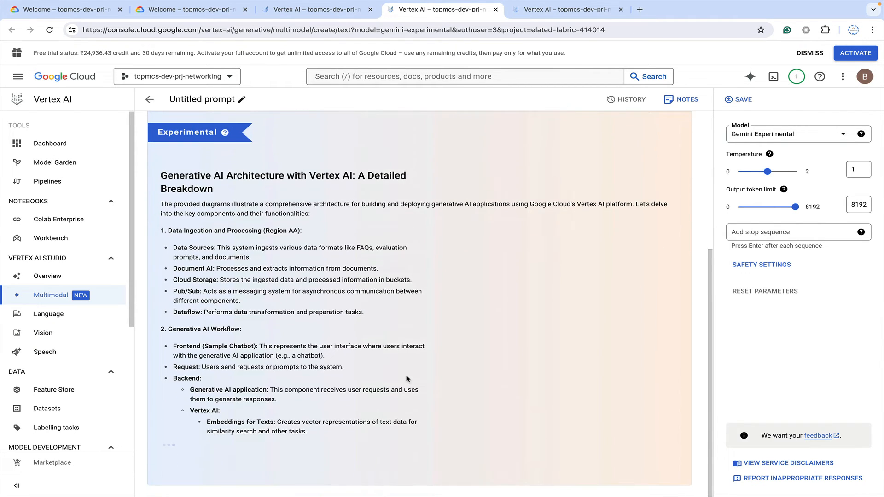
scroll(down, 3)
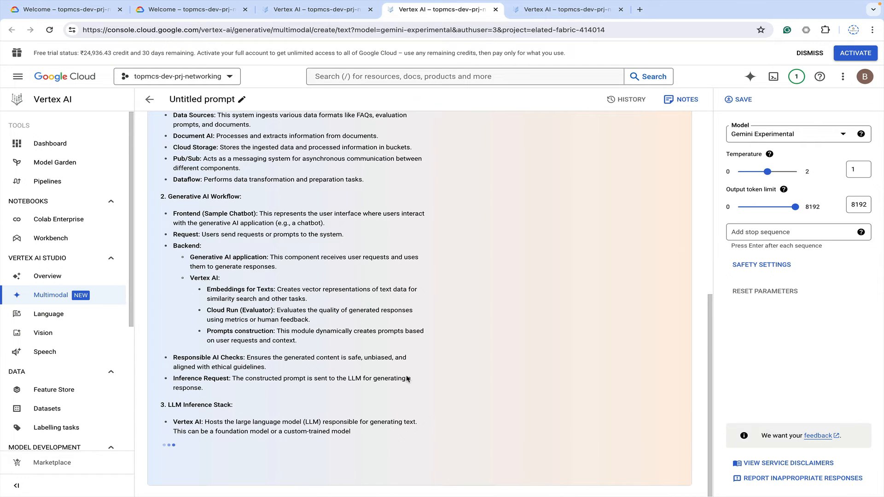
scroll(down, 3)
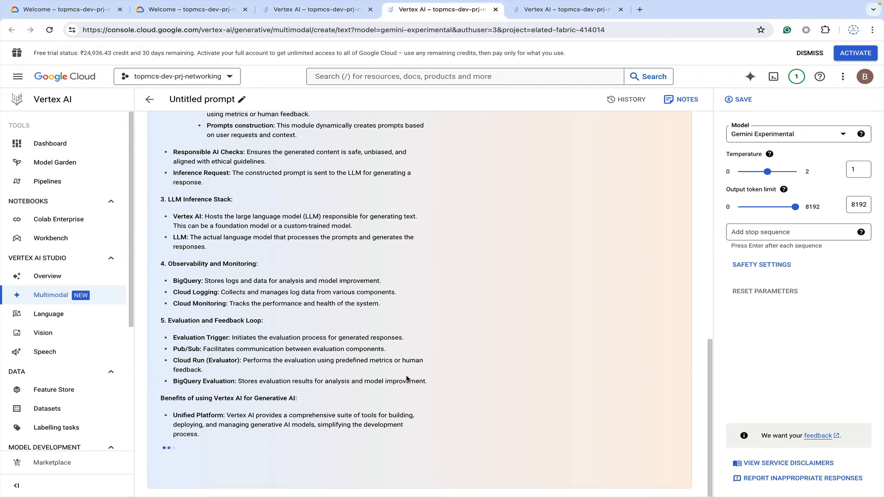
scroll(up, 3)
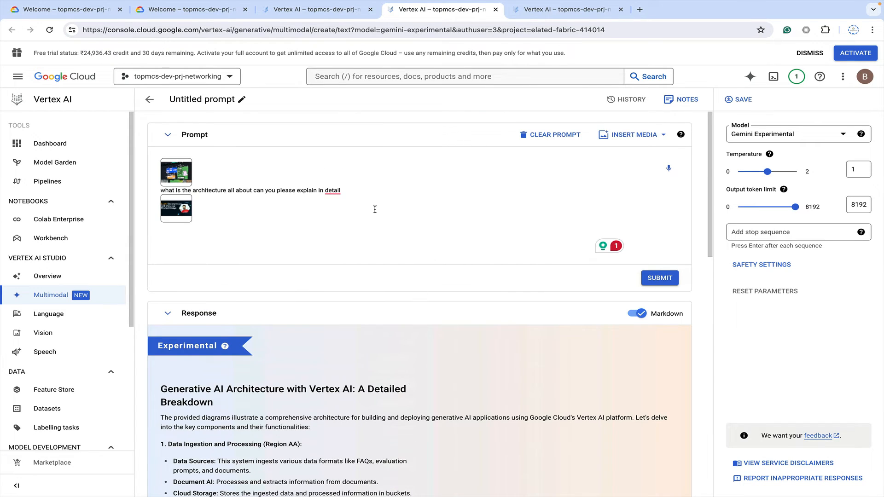
scroll(down, 3)
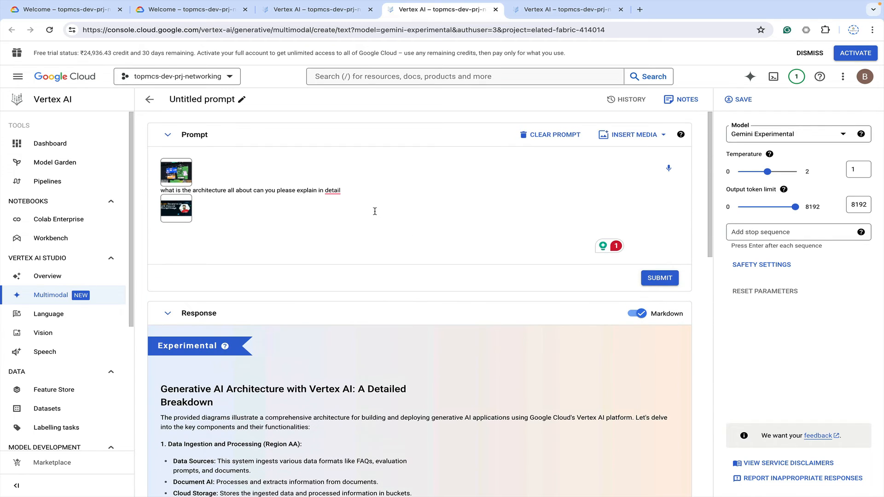
Clear the prompt and upload the single architecture image from the computer
click(550, 134)
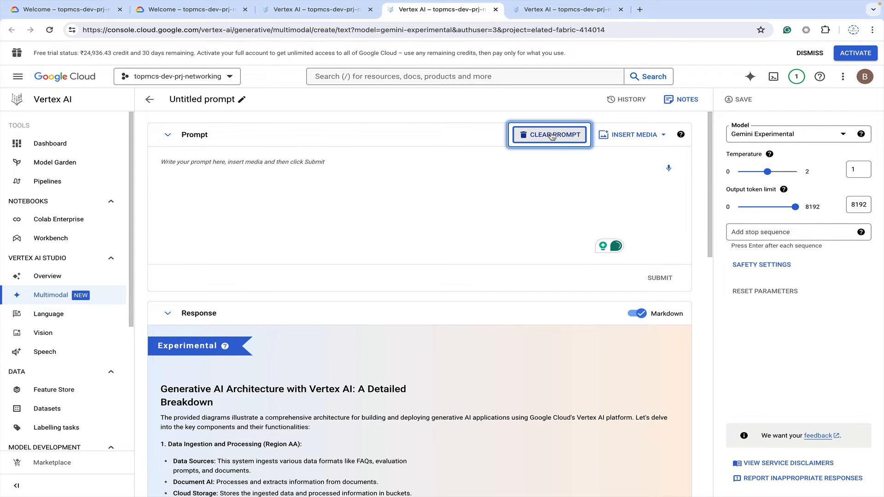
click(632, 134)
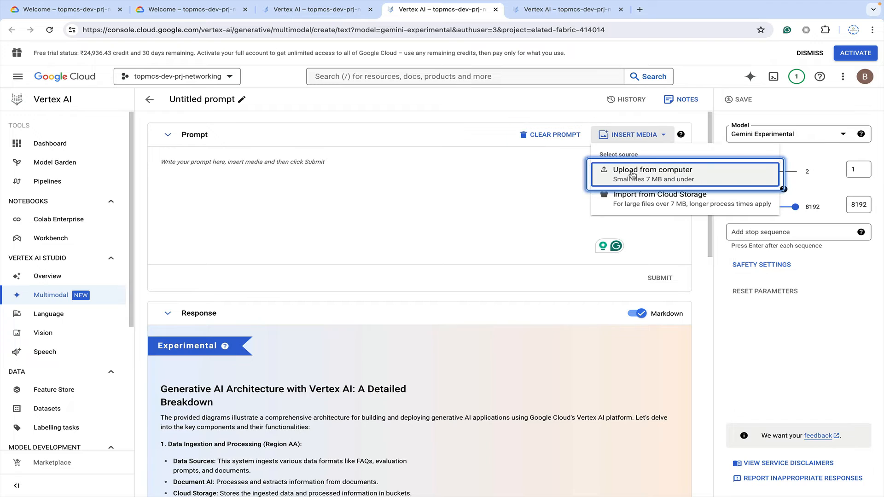
click(652, 170)
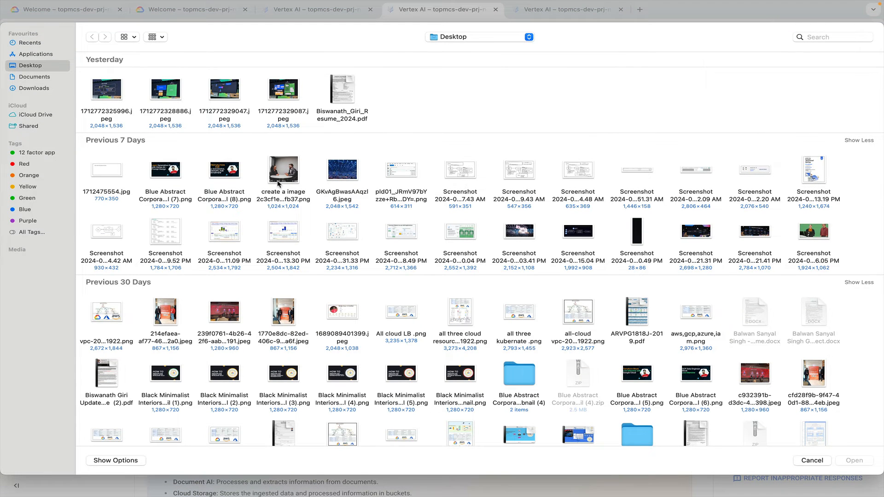
mouse_move(188, 121)
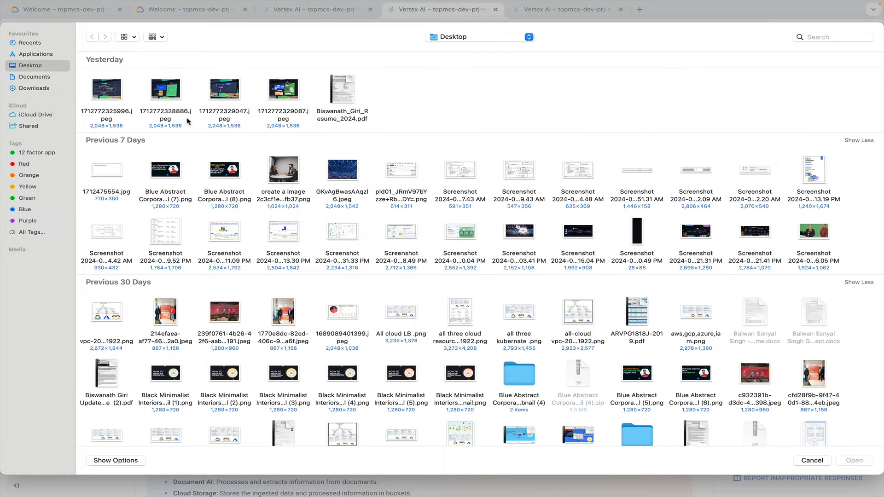
click(223, 90)
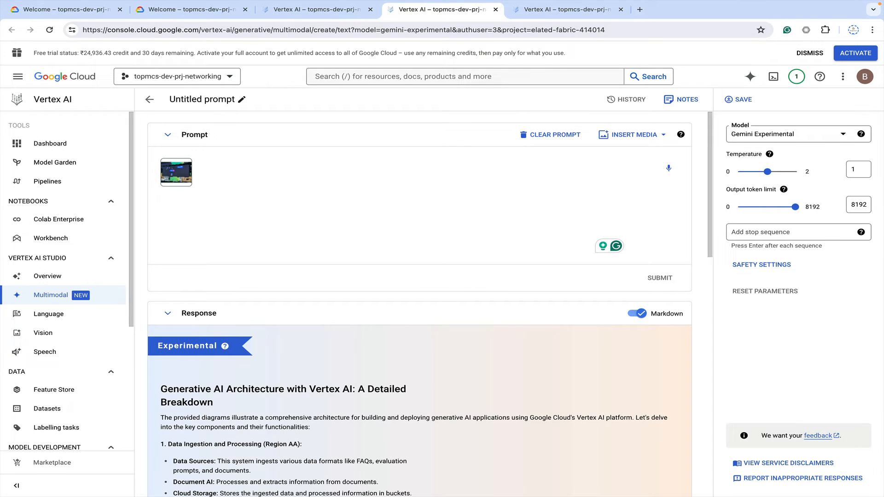
Write 'please explain about this architecture' beneath the attached image
text(please e)
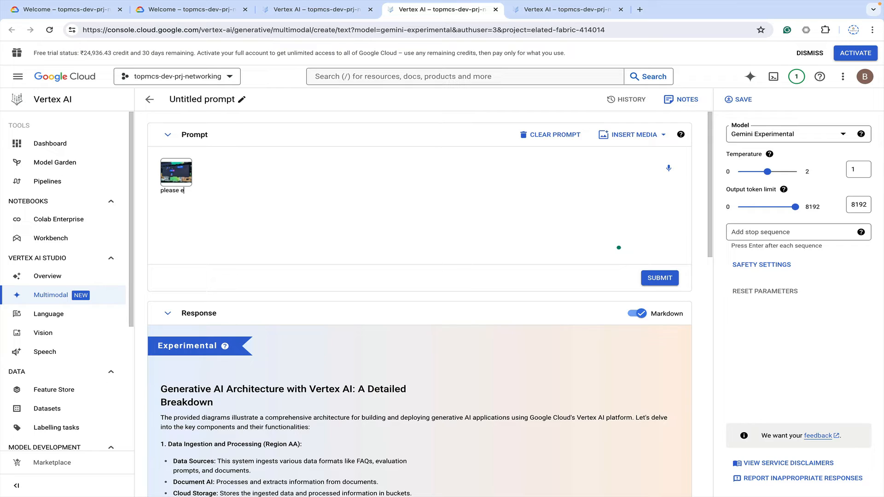
text(xplain)
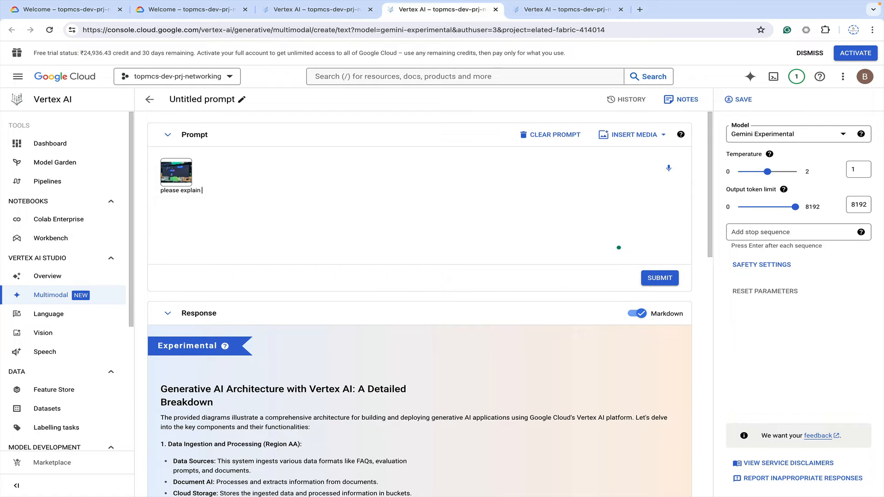
text(li)
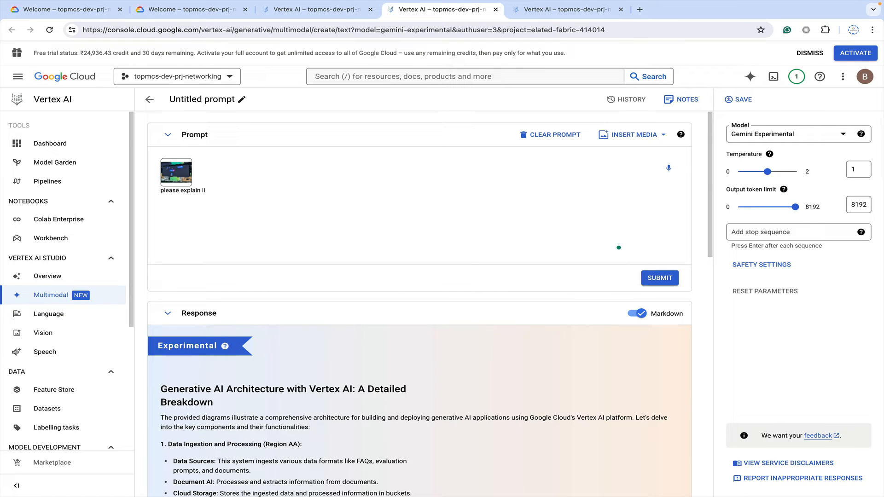
text(about)
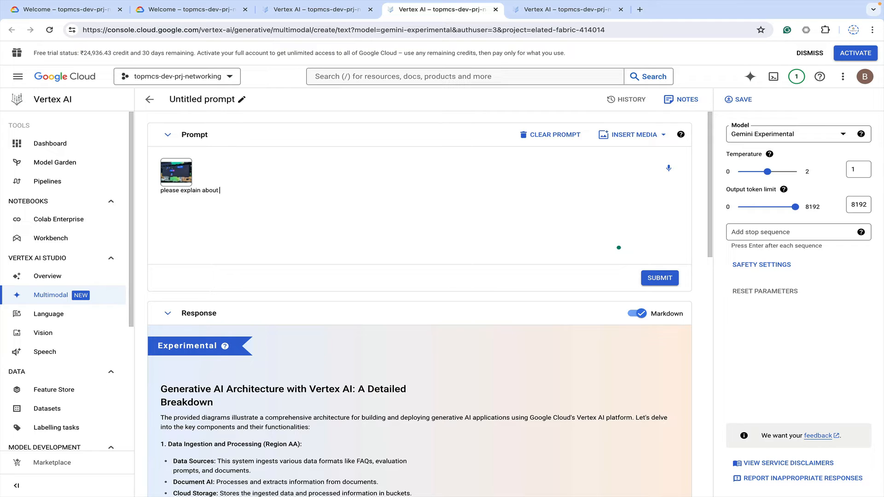
text(this)
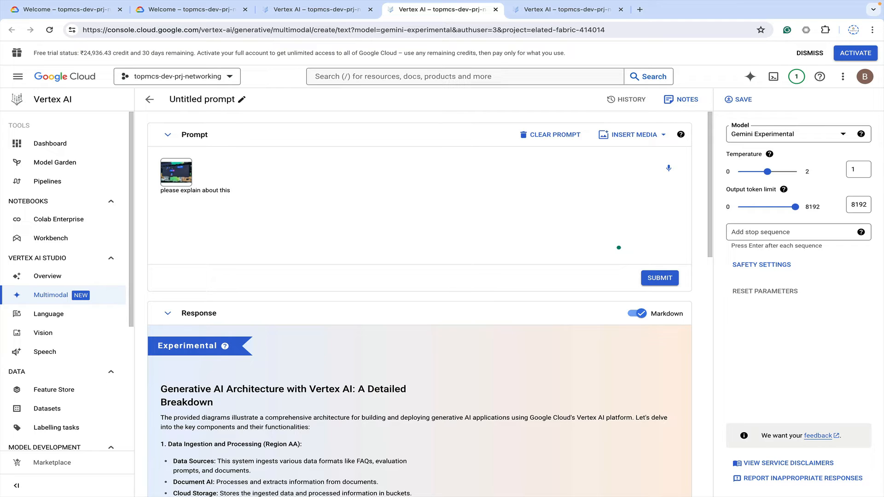
text(architecture)
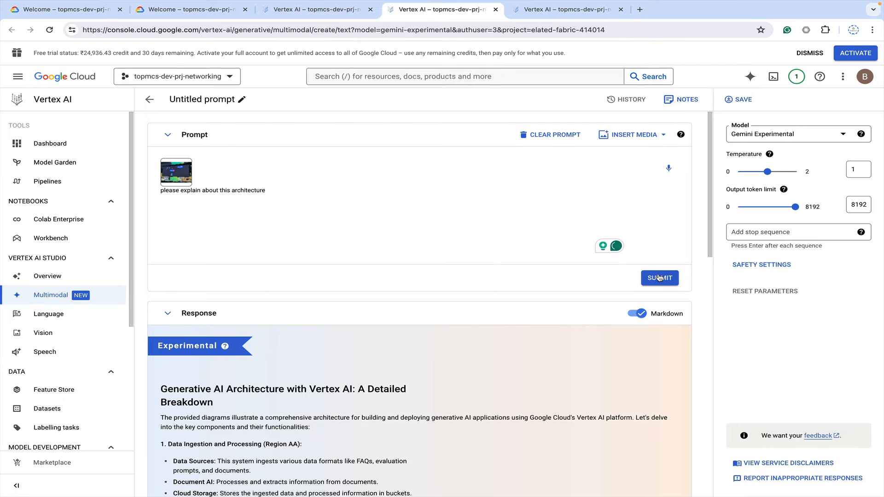
Submit the question and read the Gemini Pro, Langchain and AlloyDB flow explanation
click(659, 278)
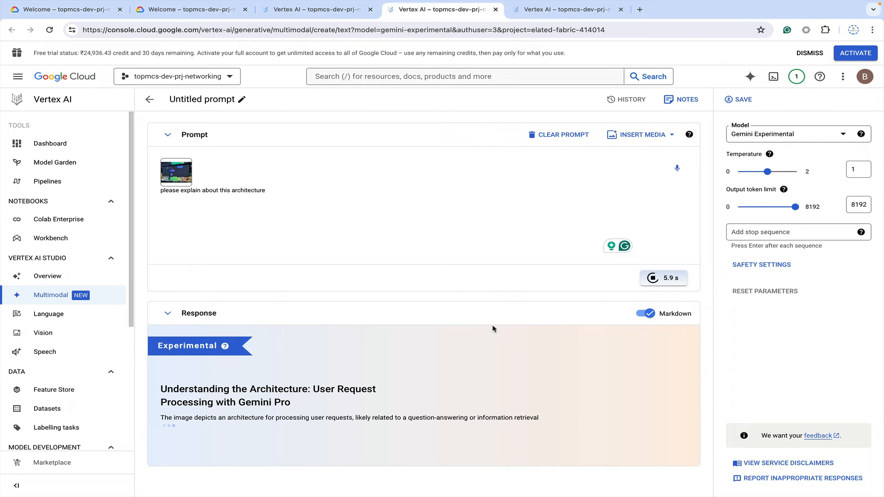
scroll(down, 3)
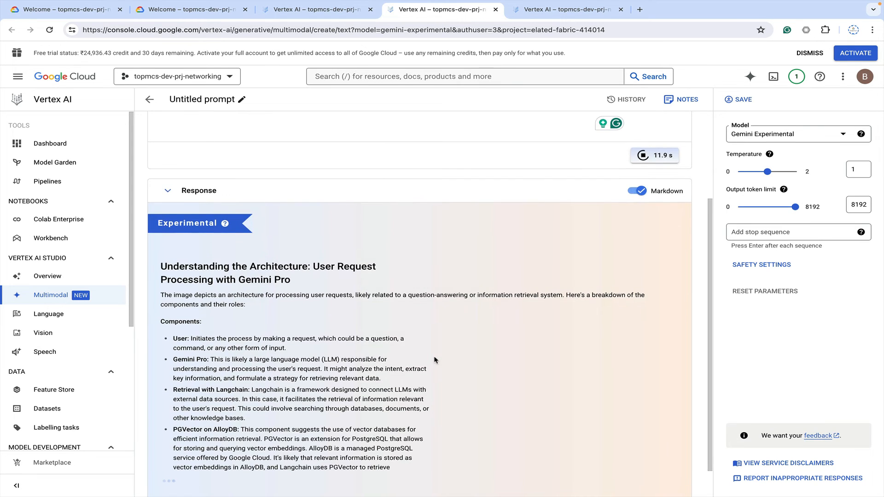
scroll(down, 3)
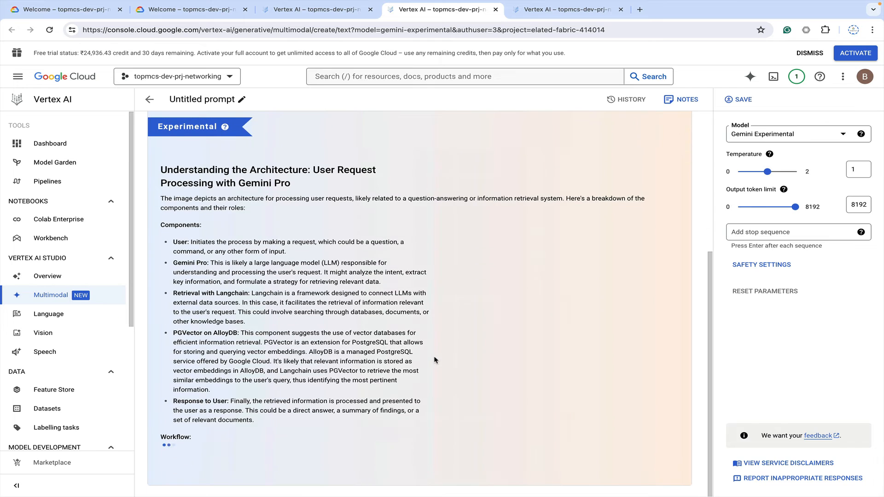
scroll(down, 3)
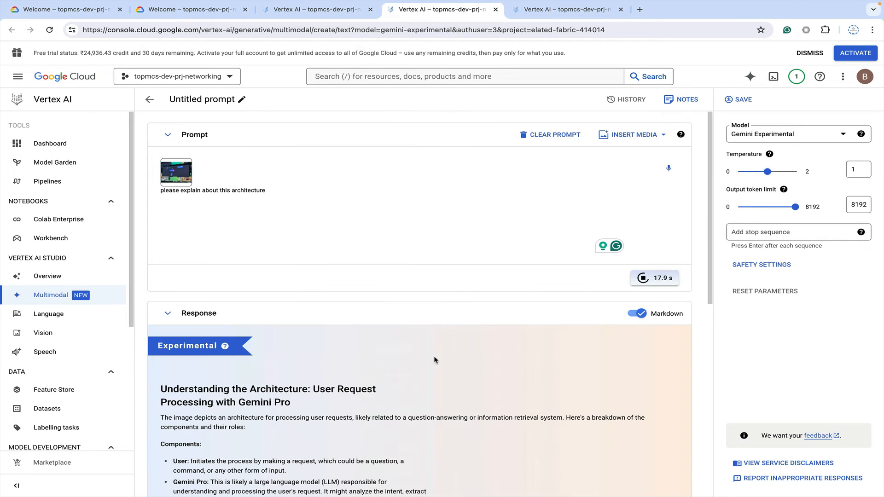
scroll(down, 3)
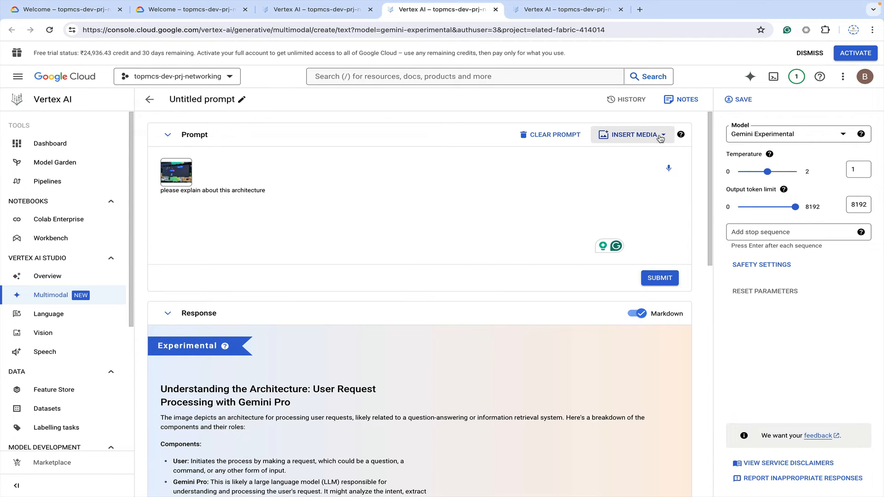
Upload the Screenshot file from the Desktop as a second attached image
click(633, 134)
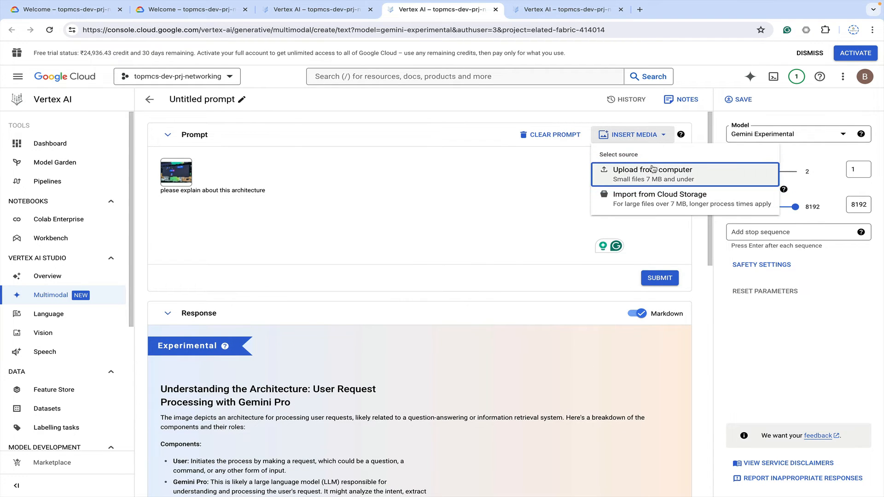
click(653, 169)
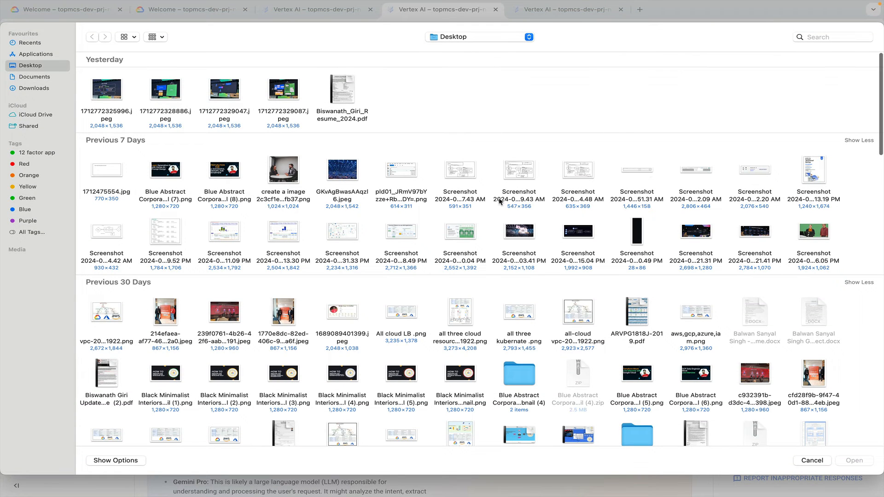
mouse_move(156, 235)
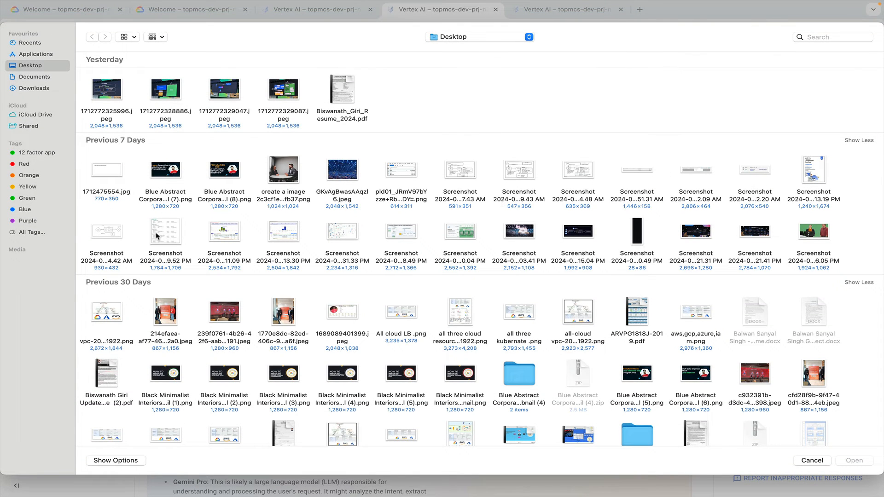
click(165, 233)
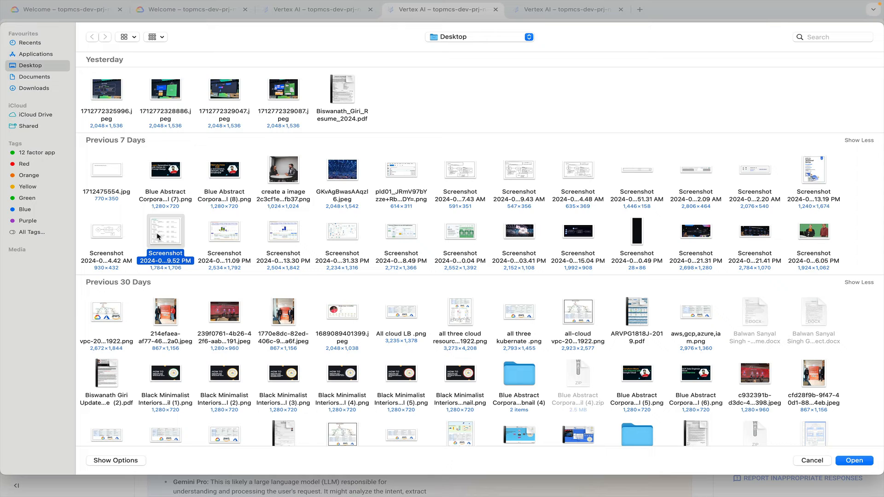
mouse_move(570, 255)
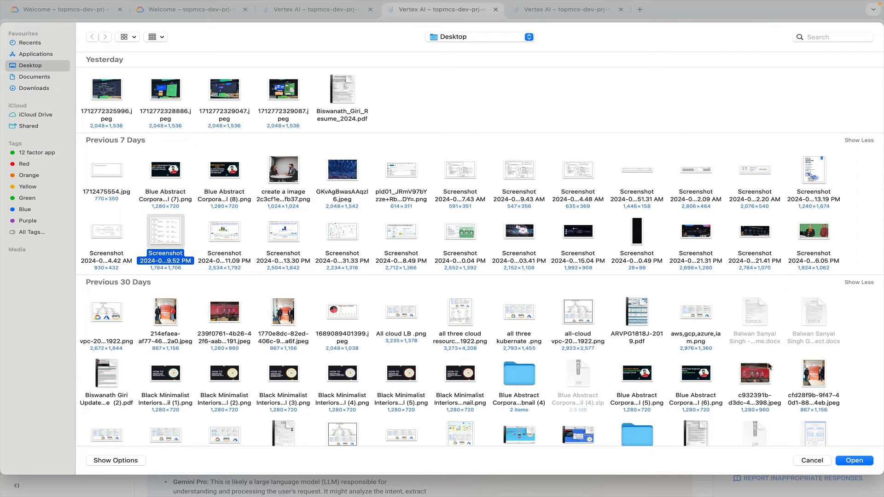
click(855, 460)
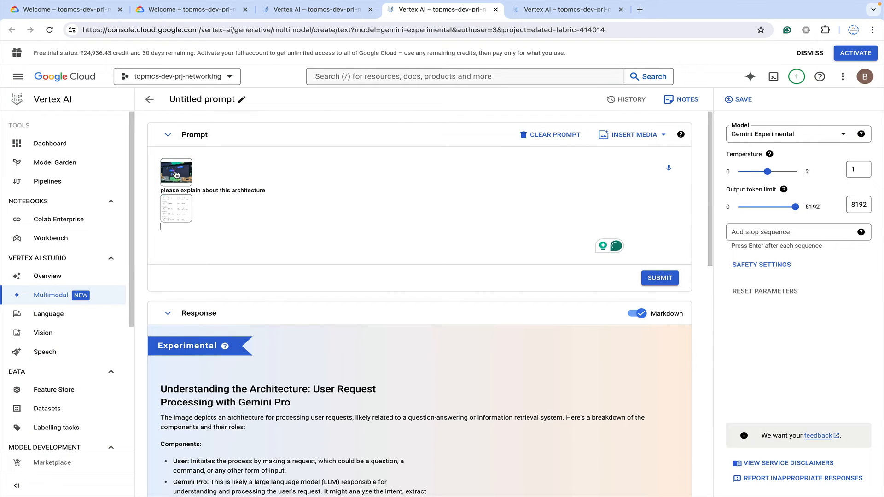
mouse_move(554, 135)
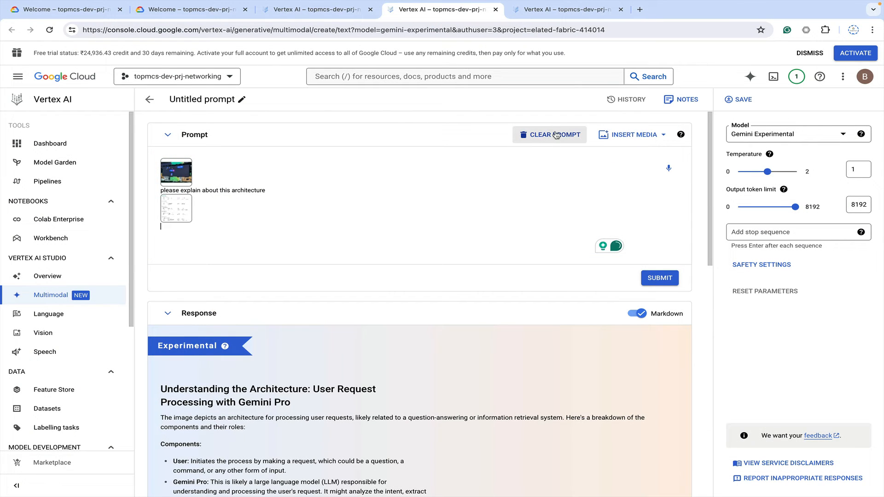
Upload the employment-history screenshot from the Finder dialog into the prompt
click(555, 135)
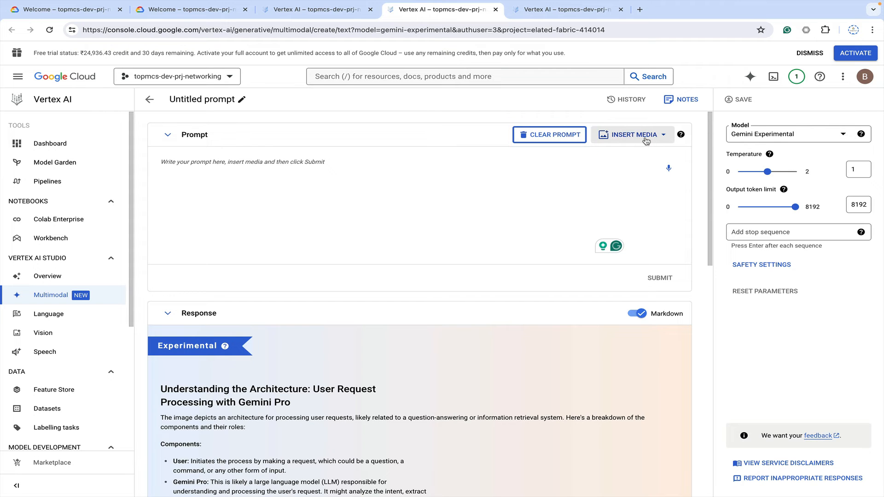
click(633, 135)
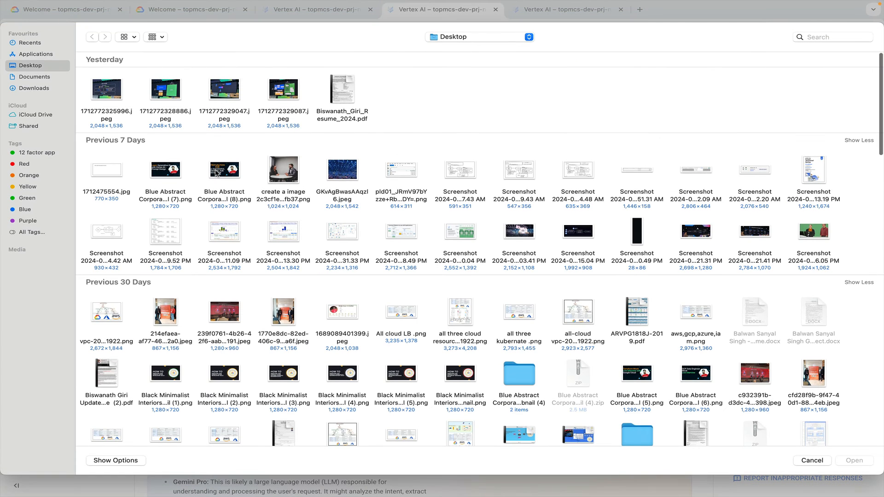
click(165, 232)
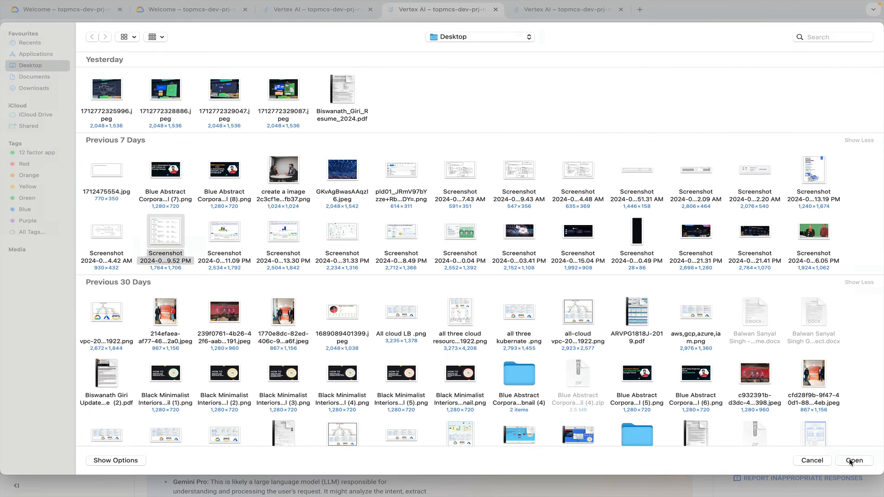
click(855, 461)
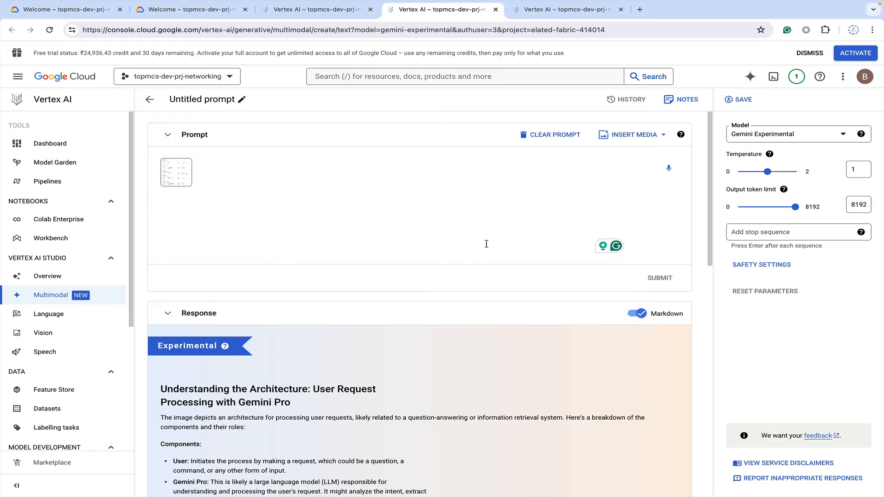
Write 'tell me details about this image' beneath the screenshot
text(tell)
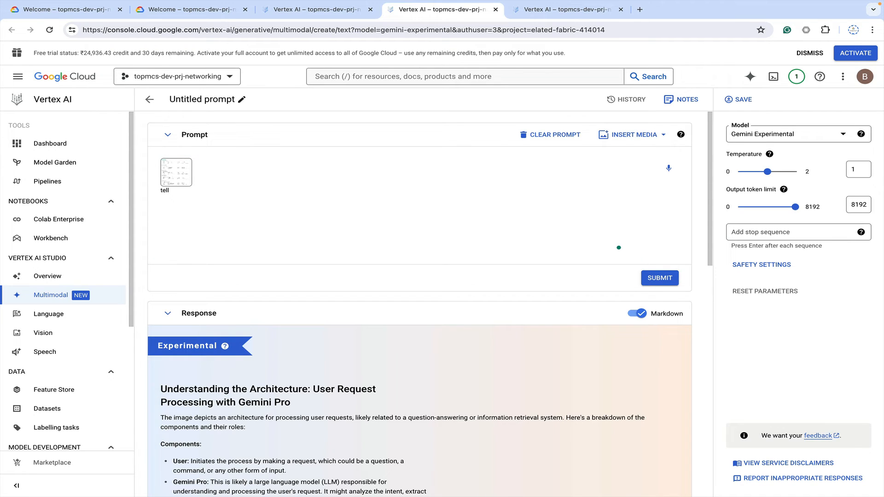
text(me details)
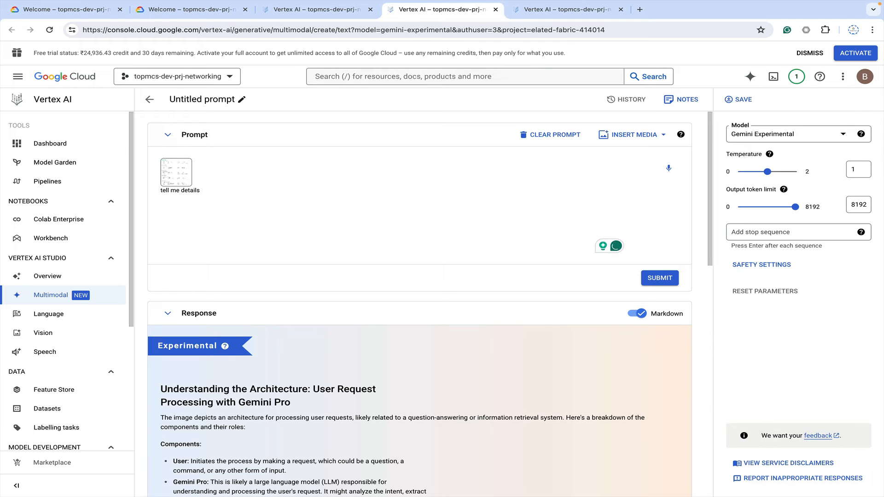
text(about)
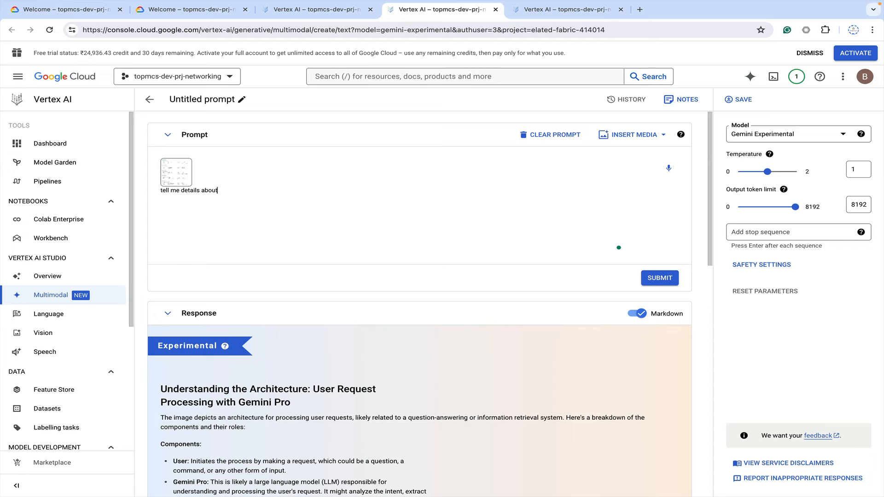
text(this image)
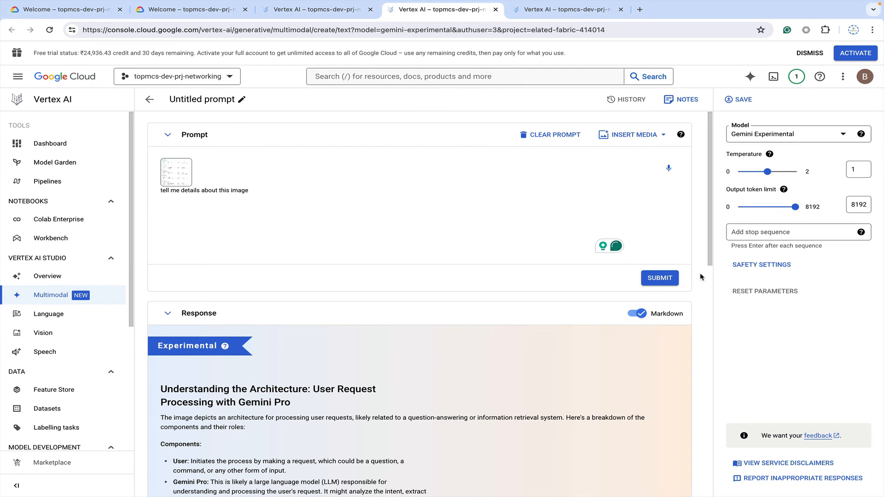
Submit the image prompt and read through Gemini Experimental's structure, summary and observations analysis
click(660, 278)
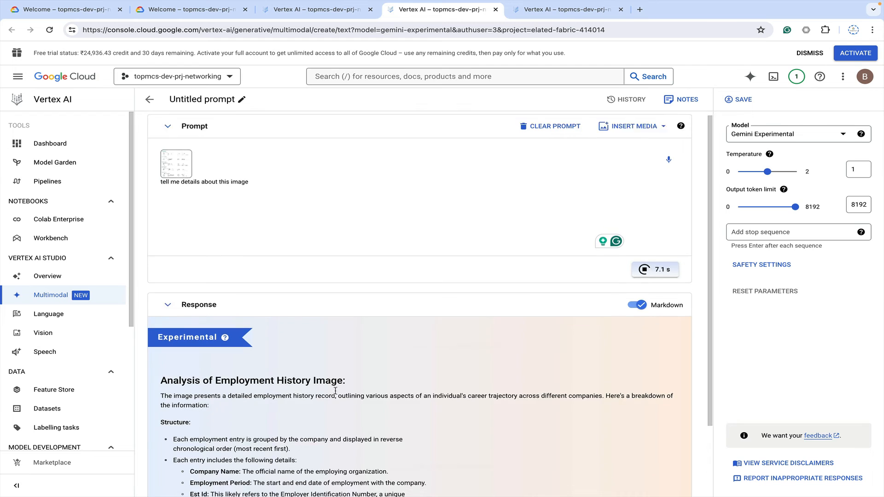
scroll(down, 3)
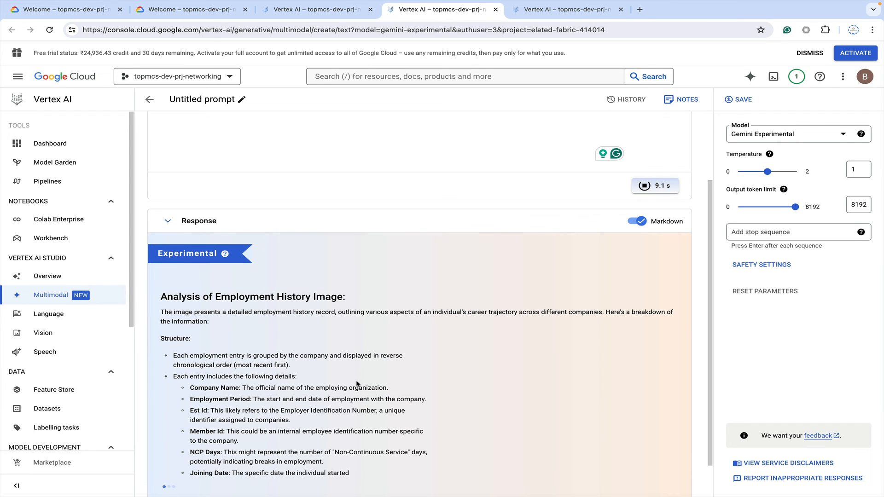
scroll(down, 3)
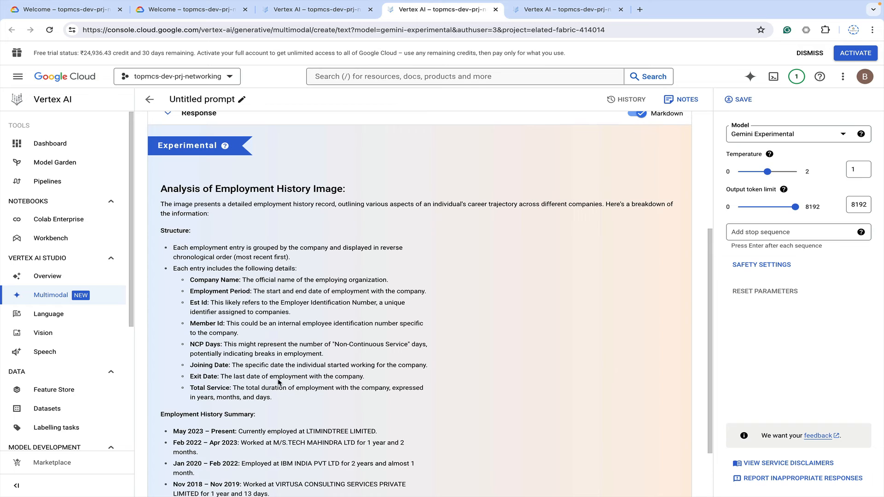
scroll(down, 3)
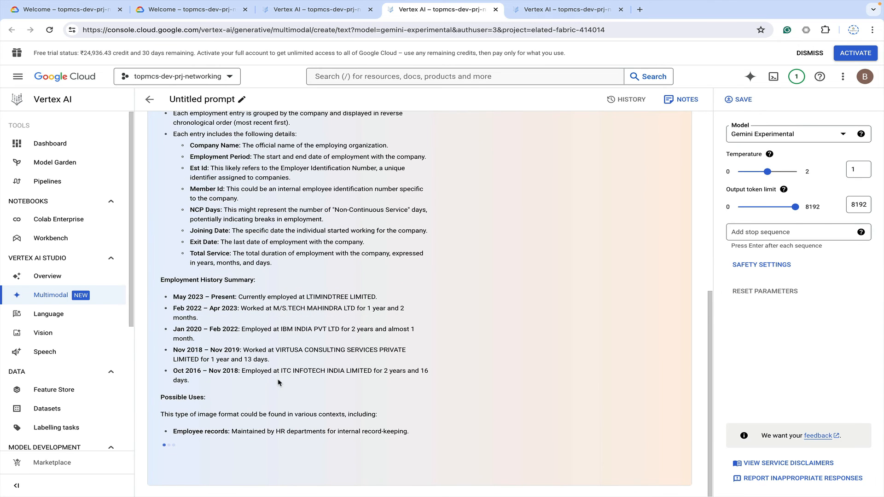
scroll(down, 3)
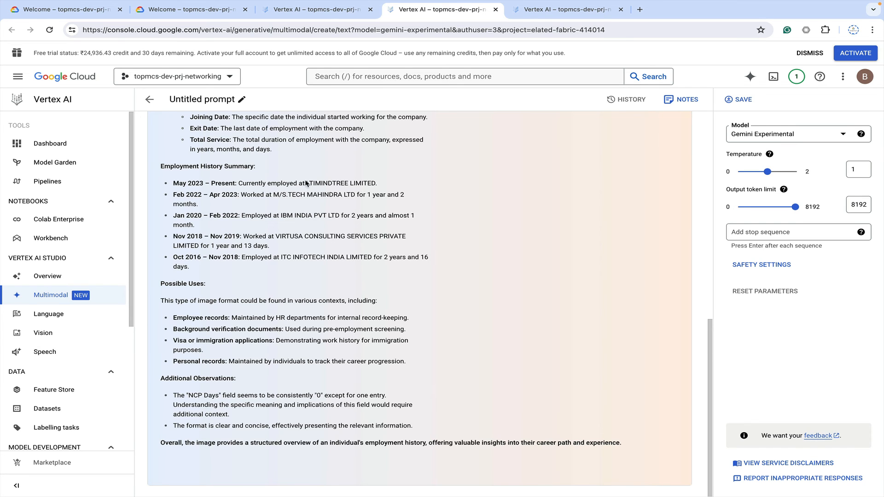
scroll(up, 3)
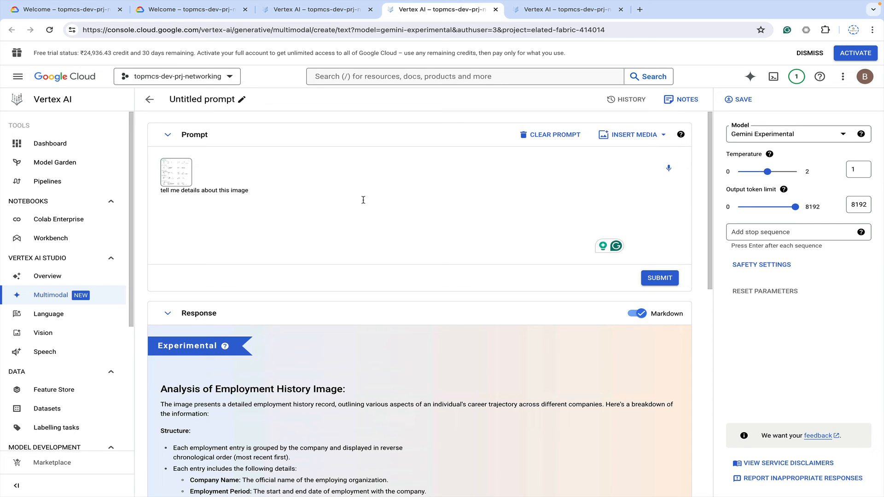
mouse_move(538, 166)
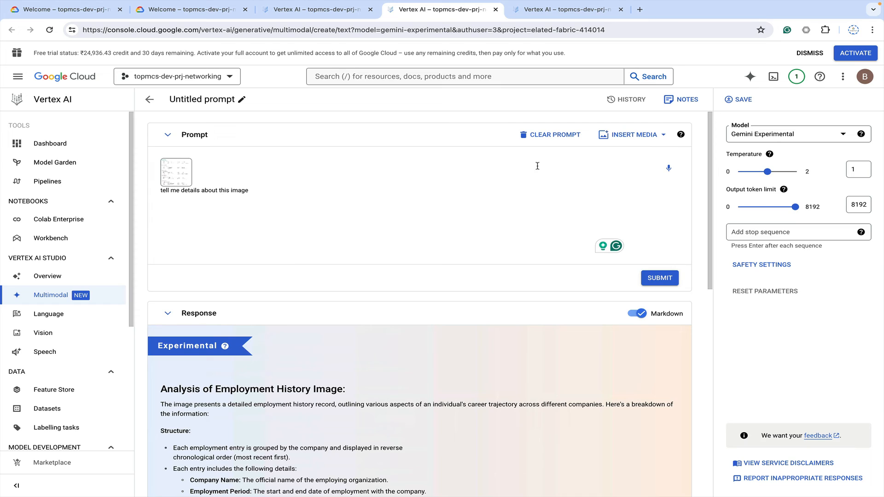
mouse_move(742, 100)
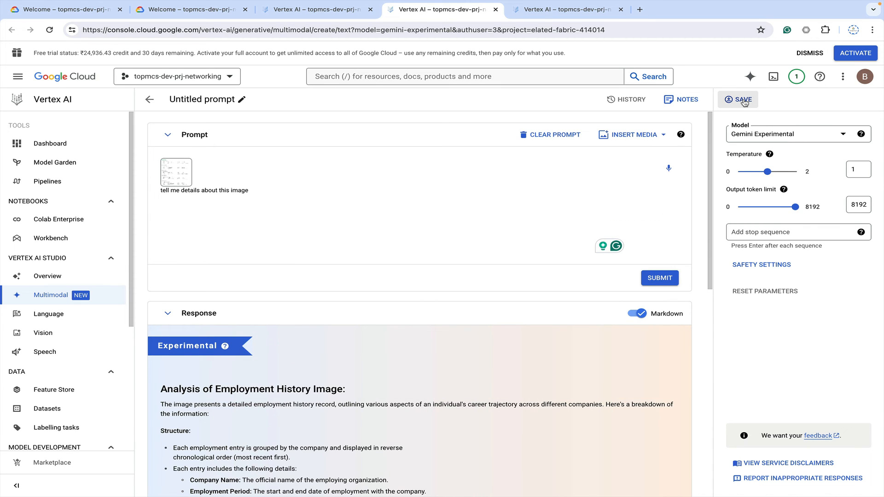
click(740, 100)
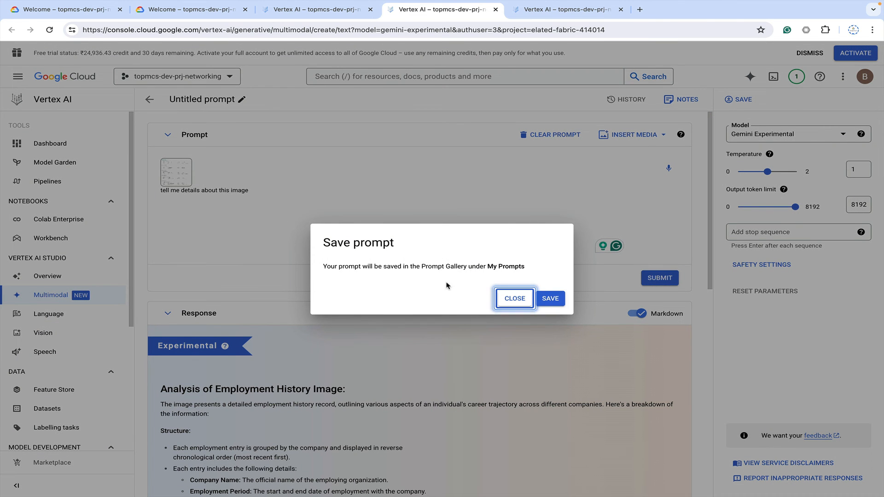
click(514, 299)
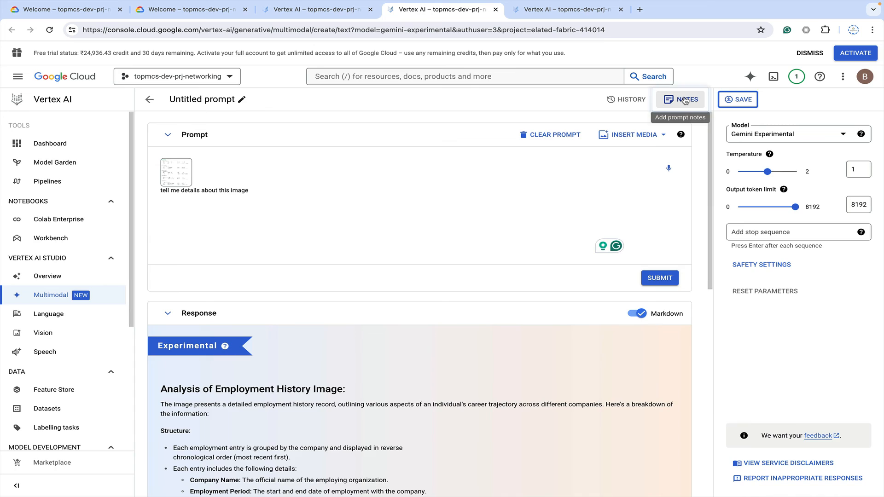
click(680, 99)
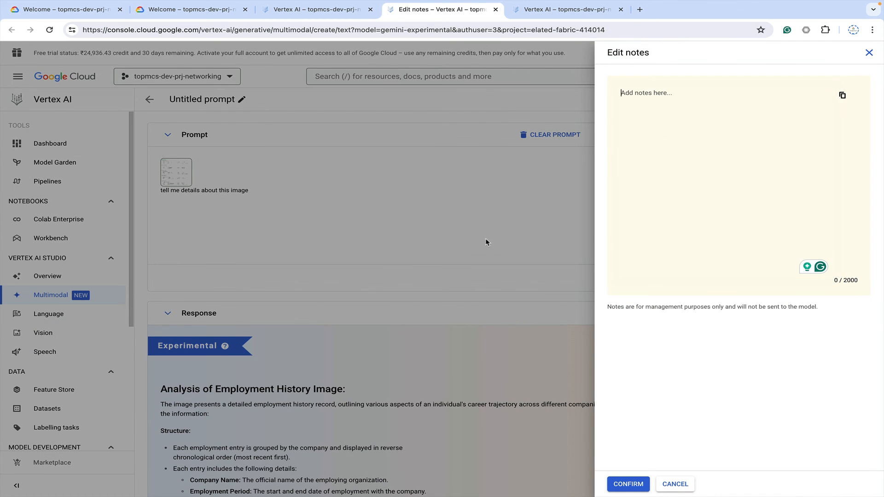
click(675, 483)
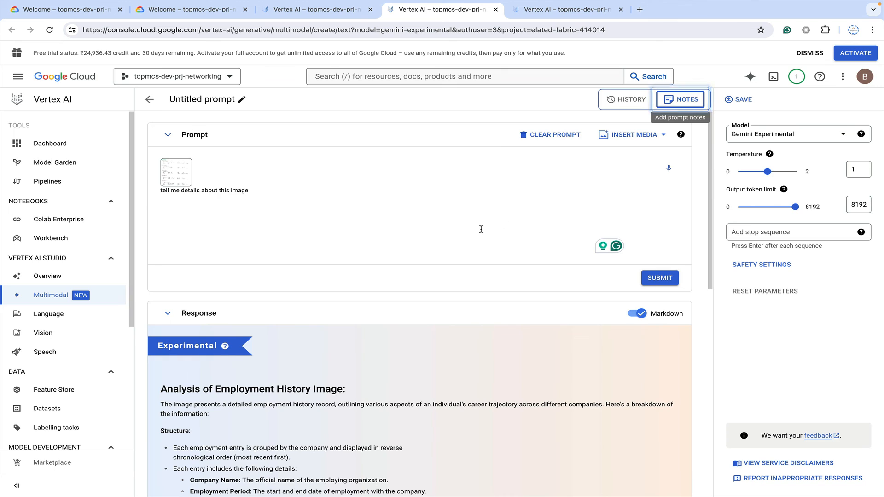
Scroll the response down to the Employment History Summary and Additional Observations
scroll(down, 3)
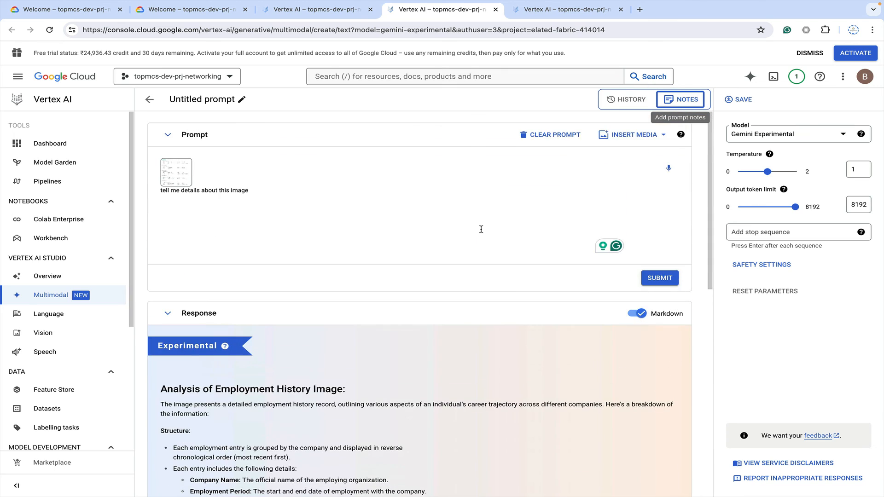
mouse_move(450, 262)
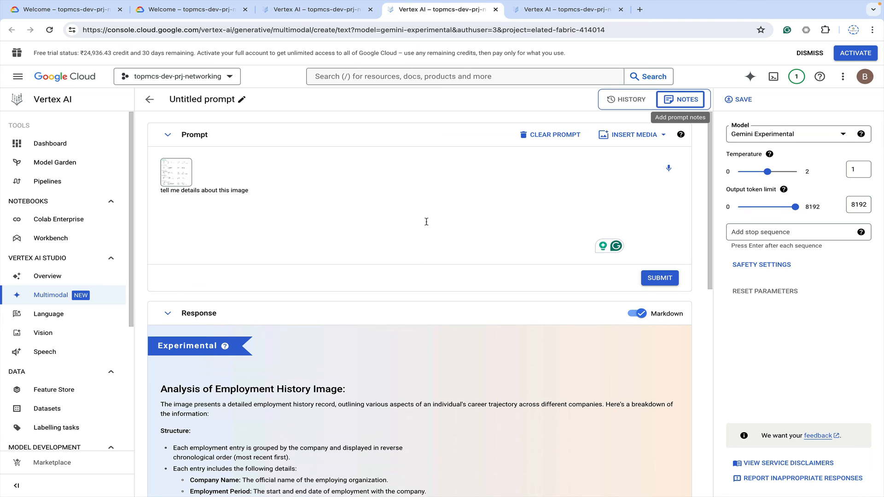
mouse_move(750, 178)
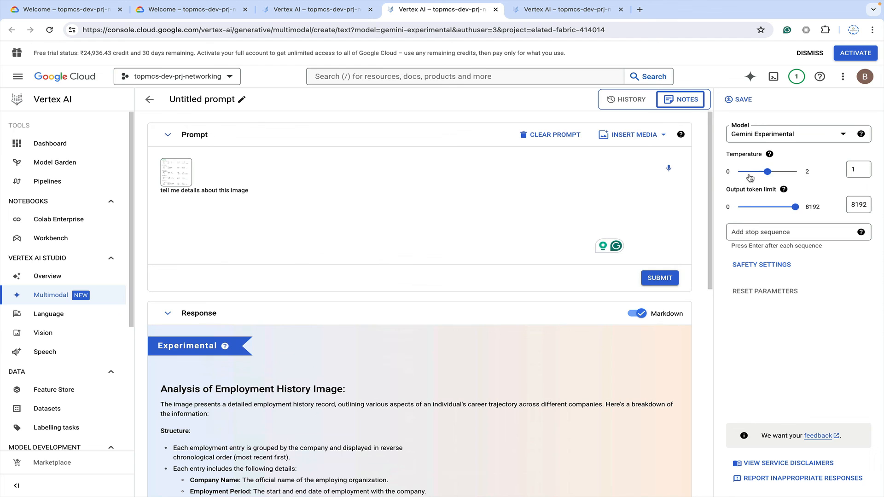
mouse_move(579, 235)
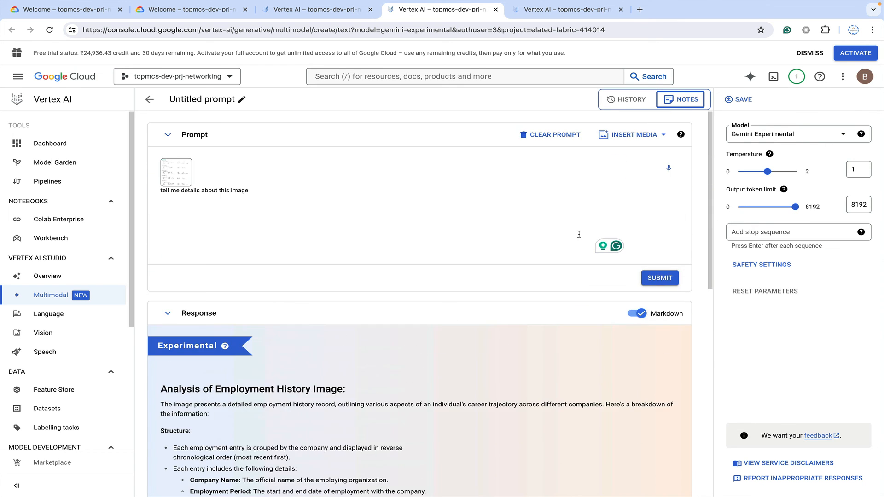
mouse_move(453, 249)
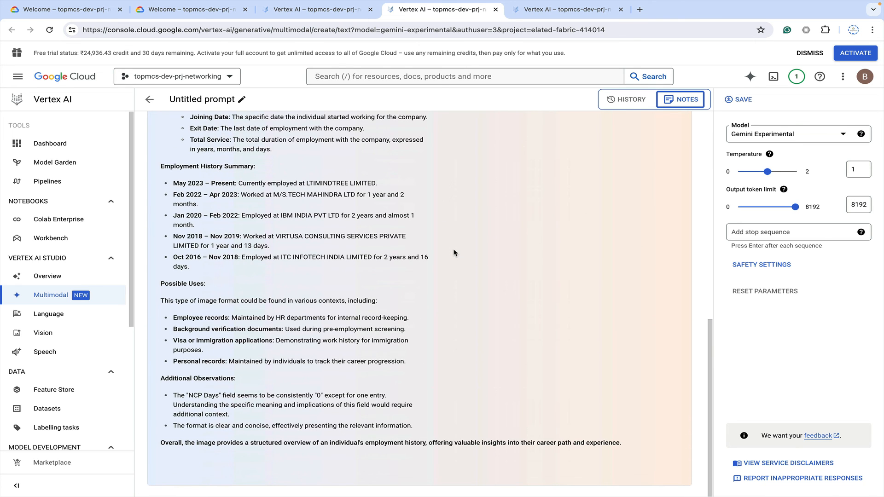
mouse_move(454, 255)
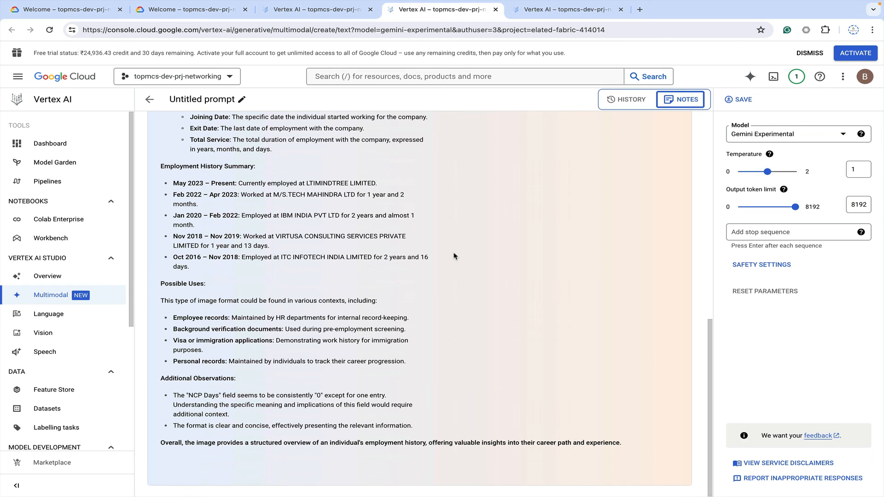